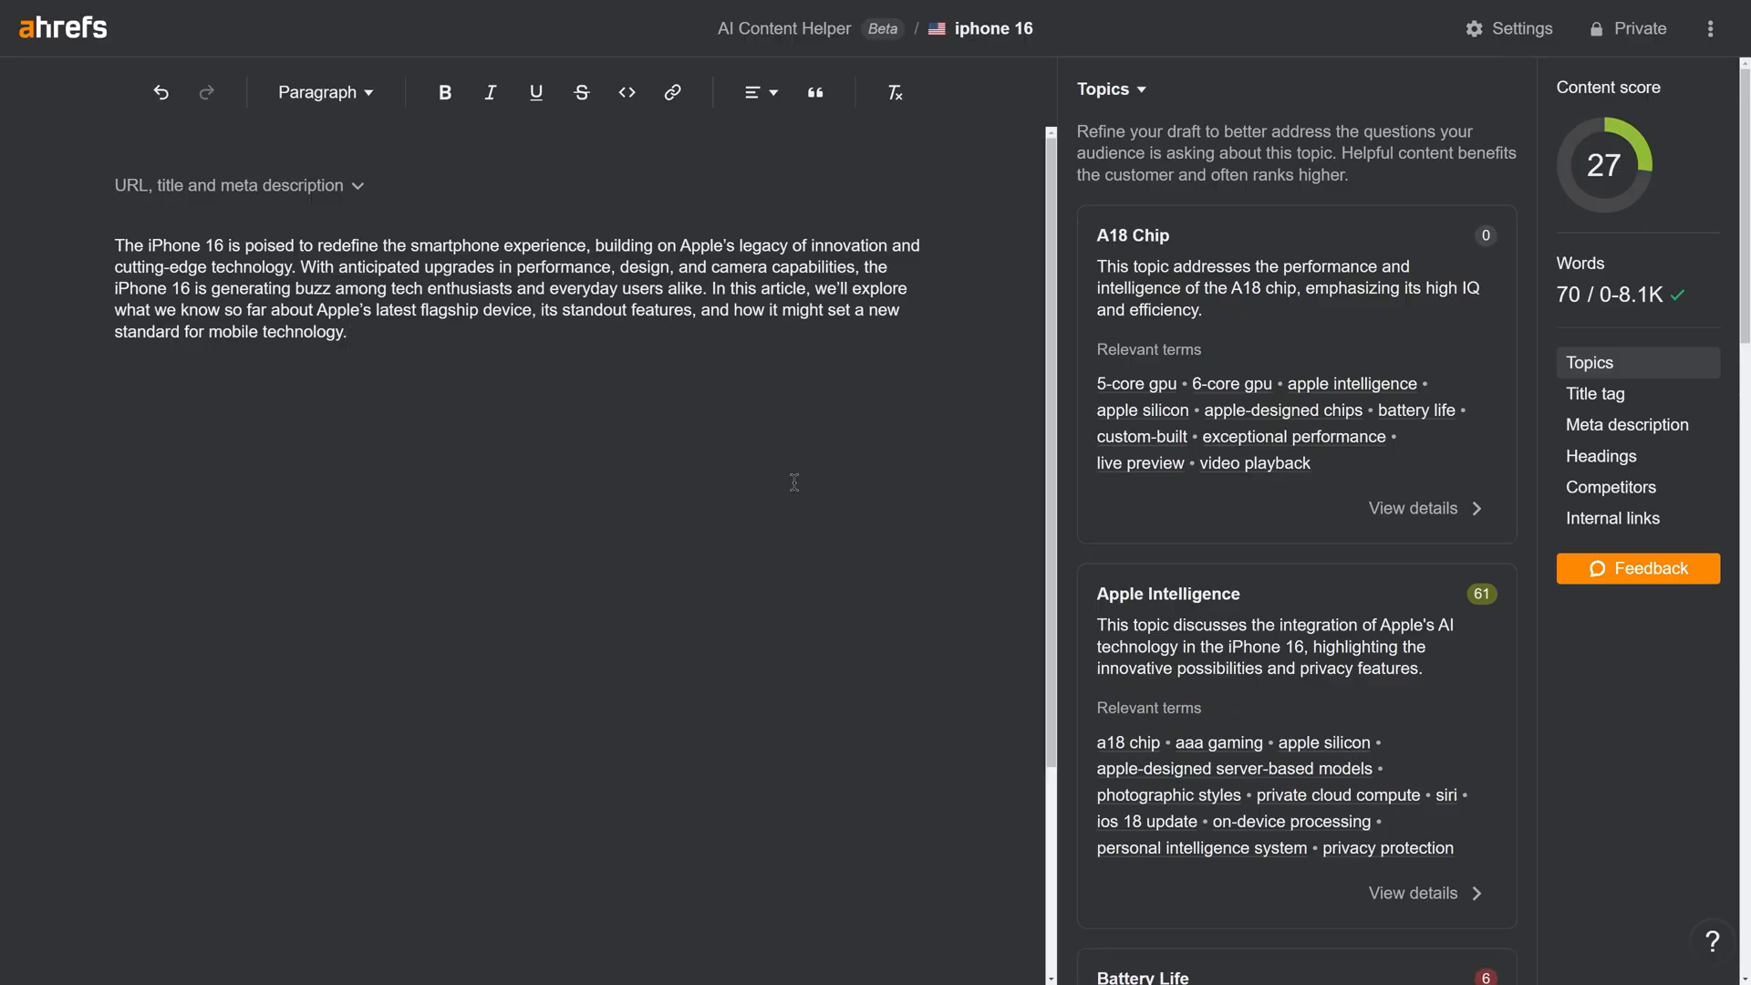
Step: View the A18 Chip topic details and generate AI recommendations for covering it
{"action": "left_click", "coordinate": [1413, 509]}
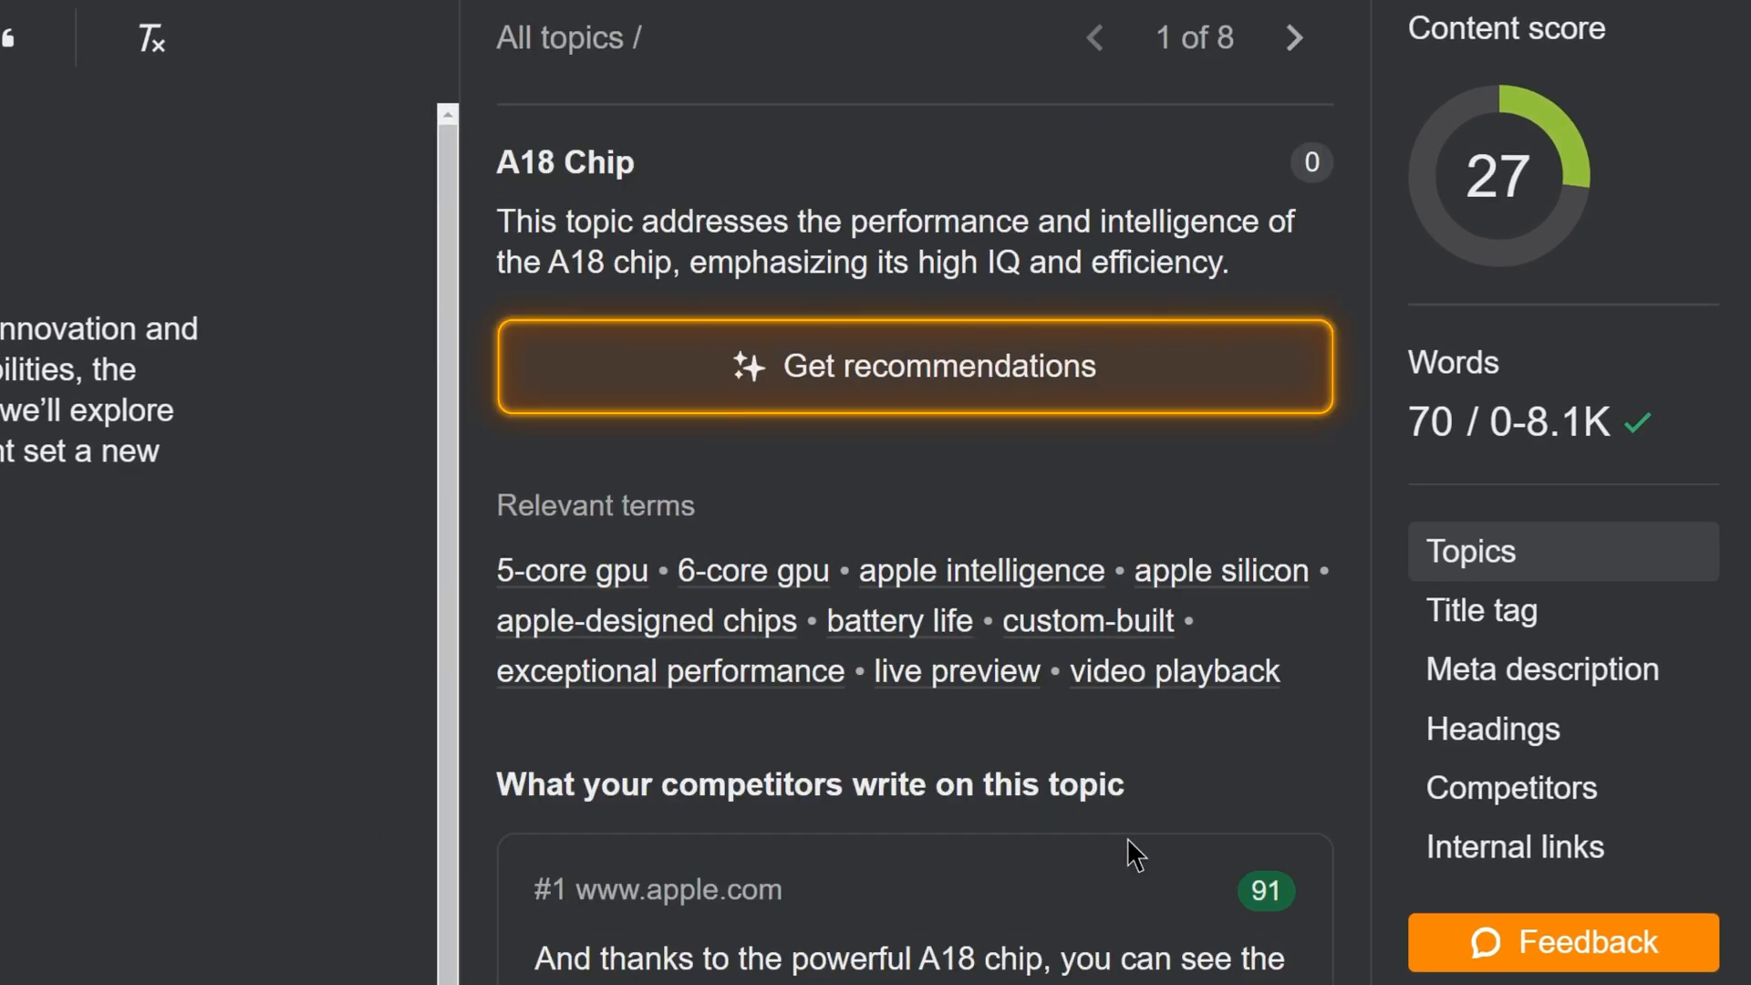
{"action": "mouse_move", "coordinate": [988, 421]}
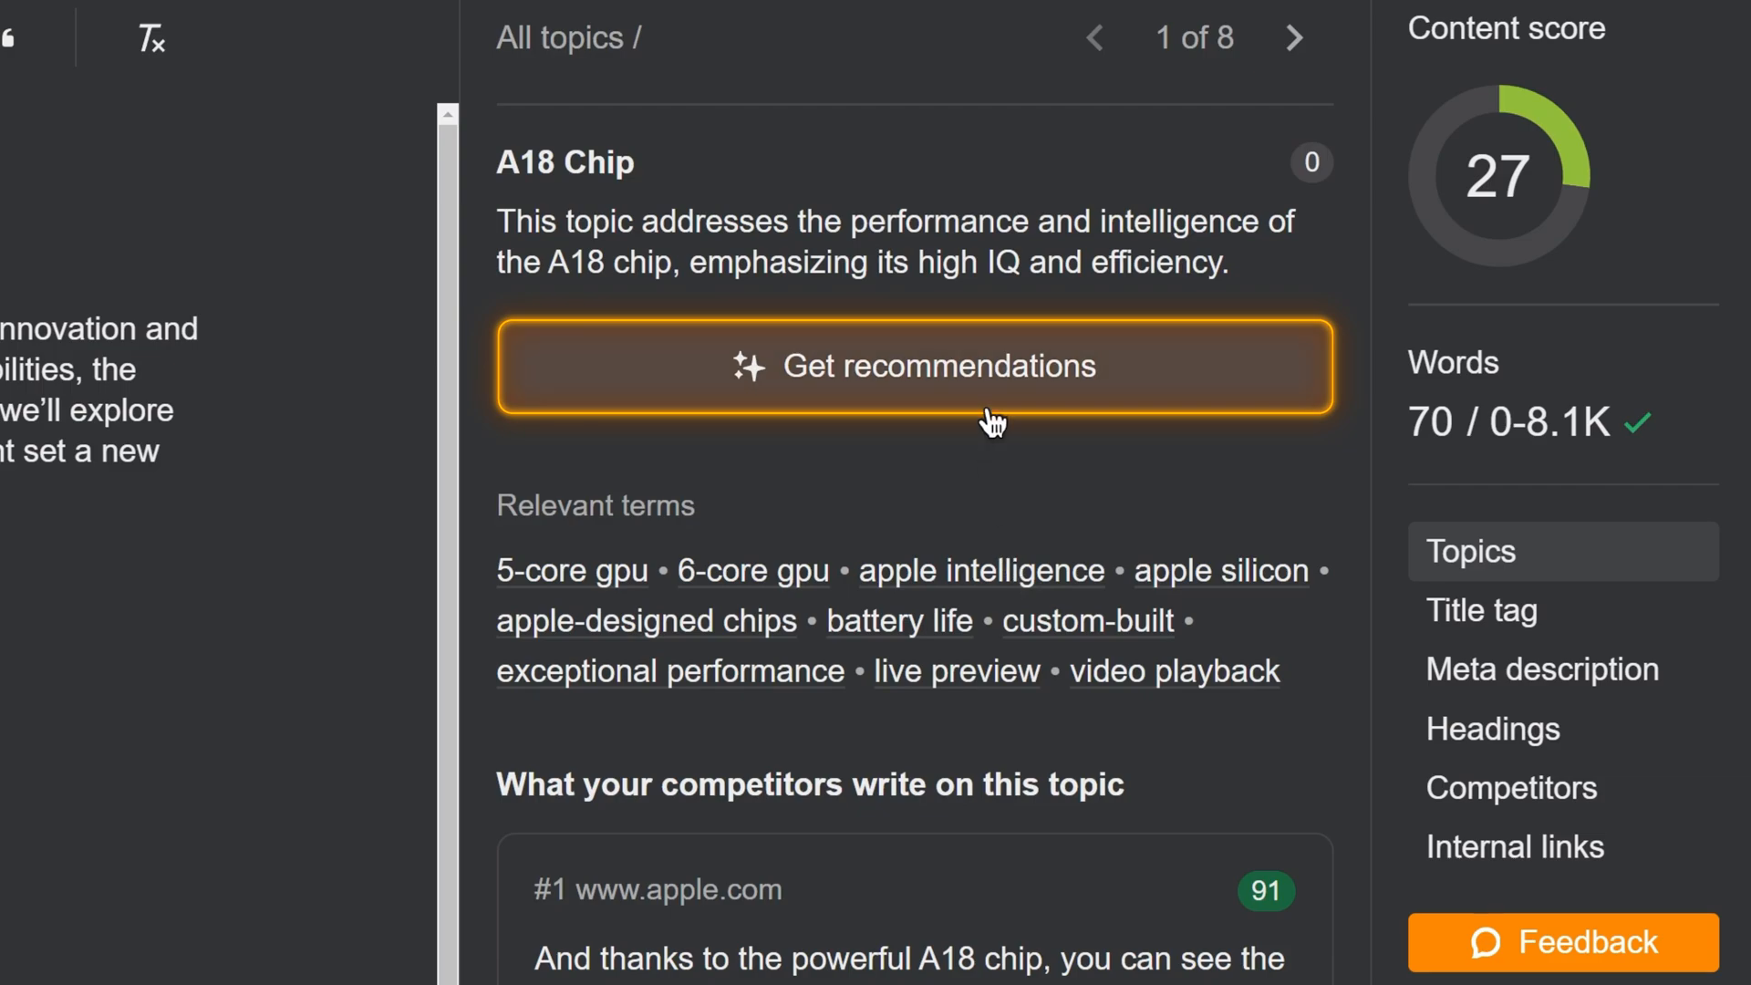
{"action": "left_click", "coordinate": [912, 367]}
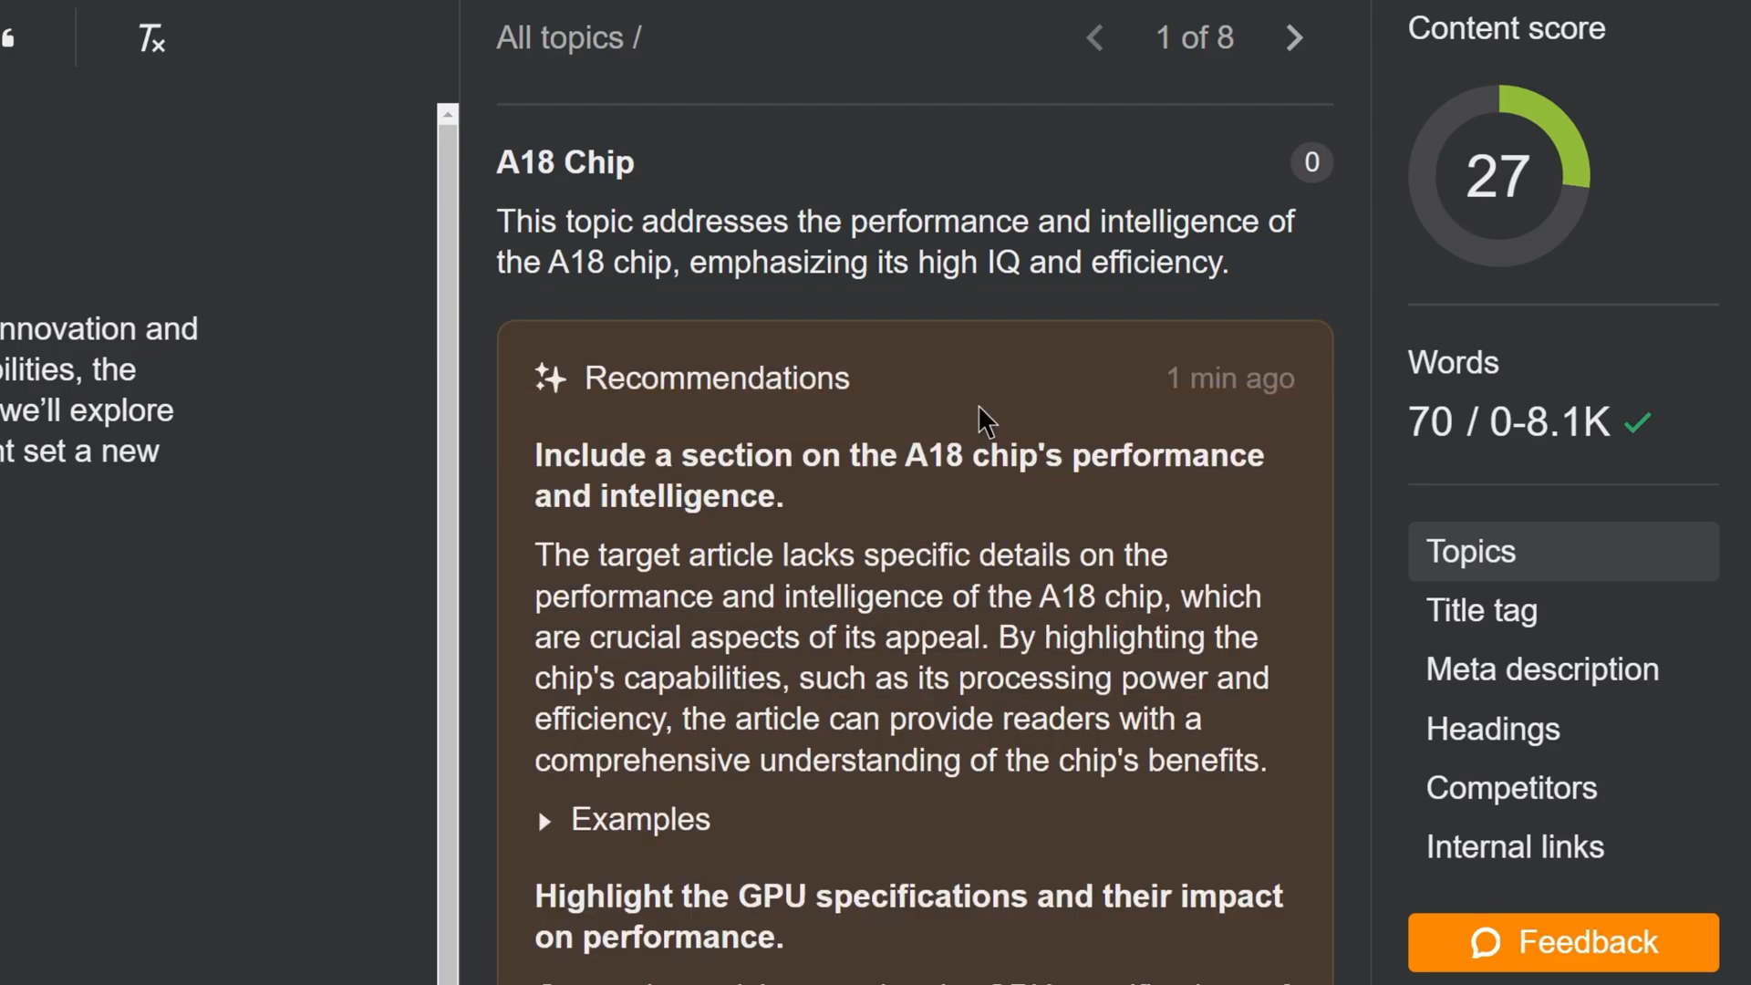
{"action": "scroll", "scroll_direction": "down", "scroll_amount": 3}
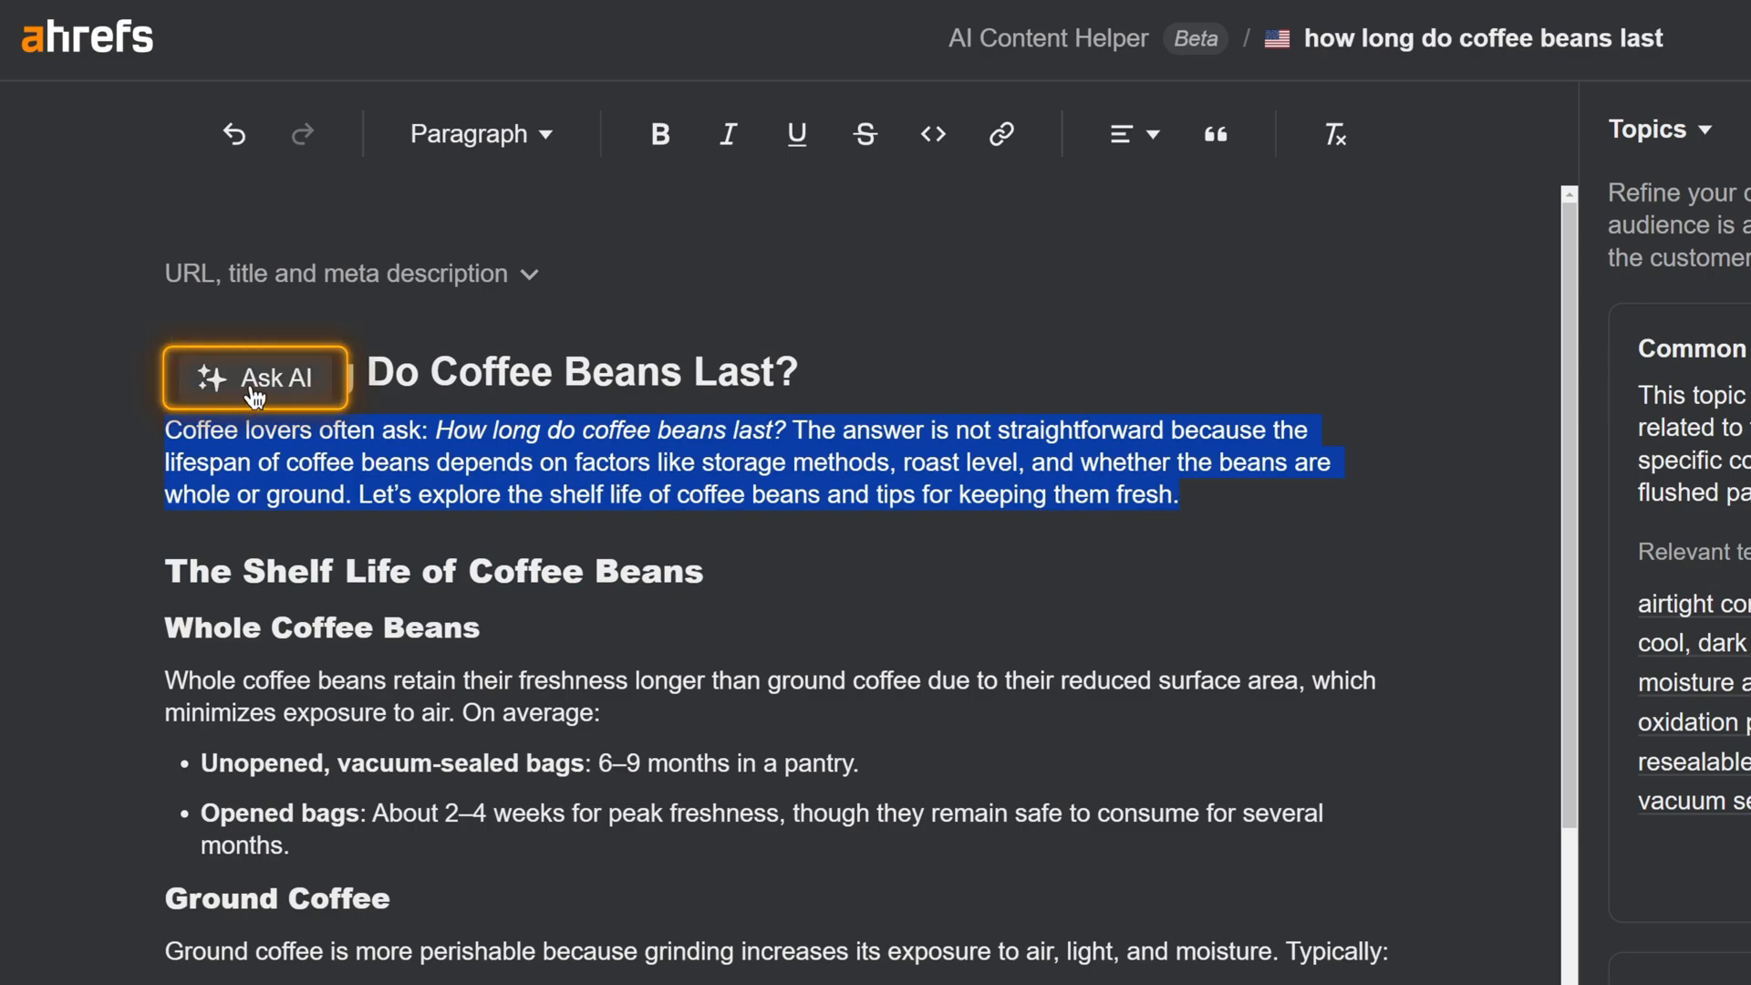
Step: Ask AI to make the selected intro paragraph of the coffee beans article longer
{"action": "left_click", "coordinate": [255, 375]}
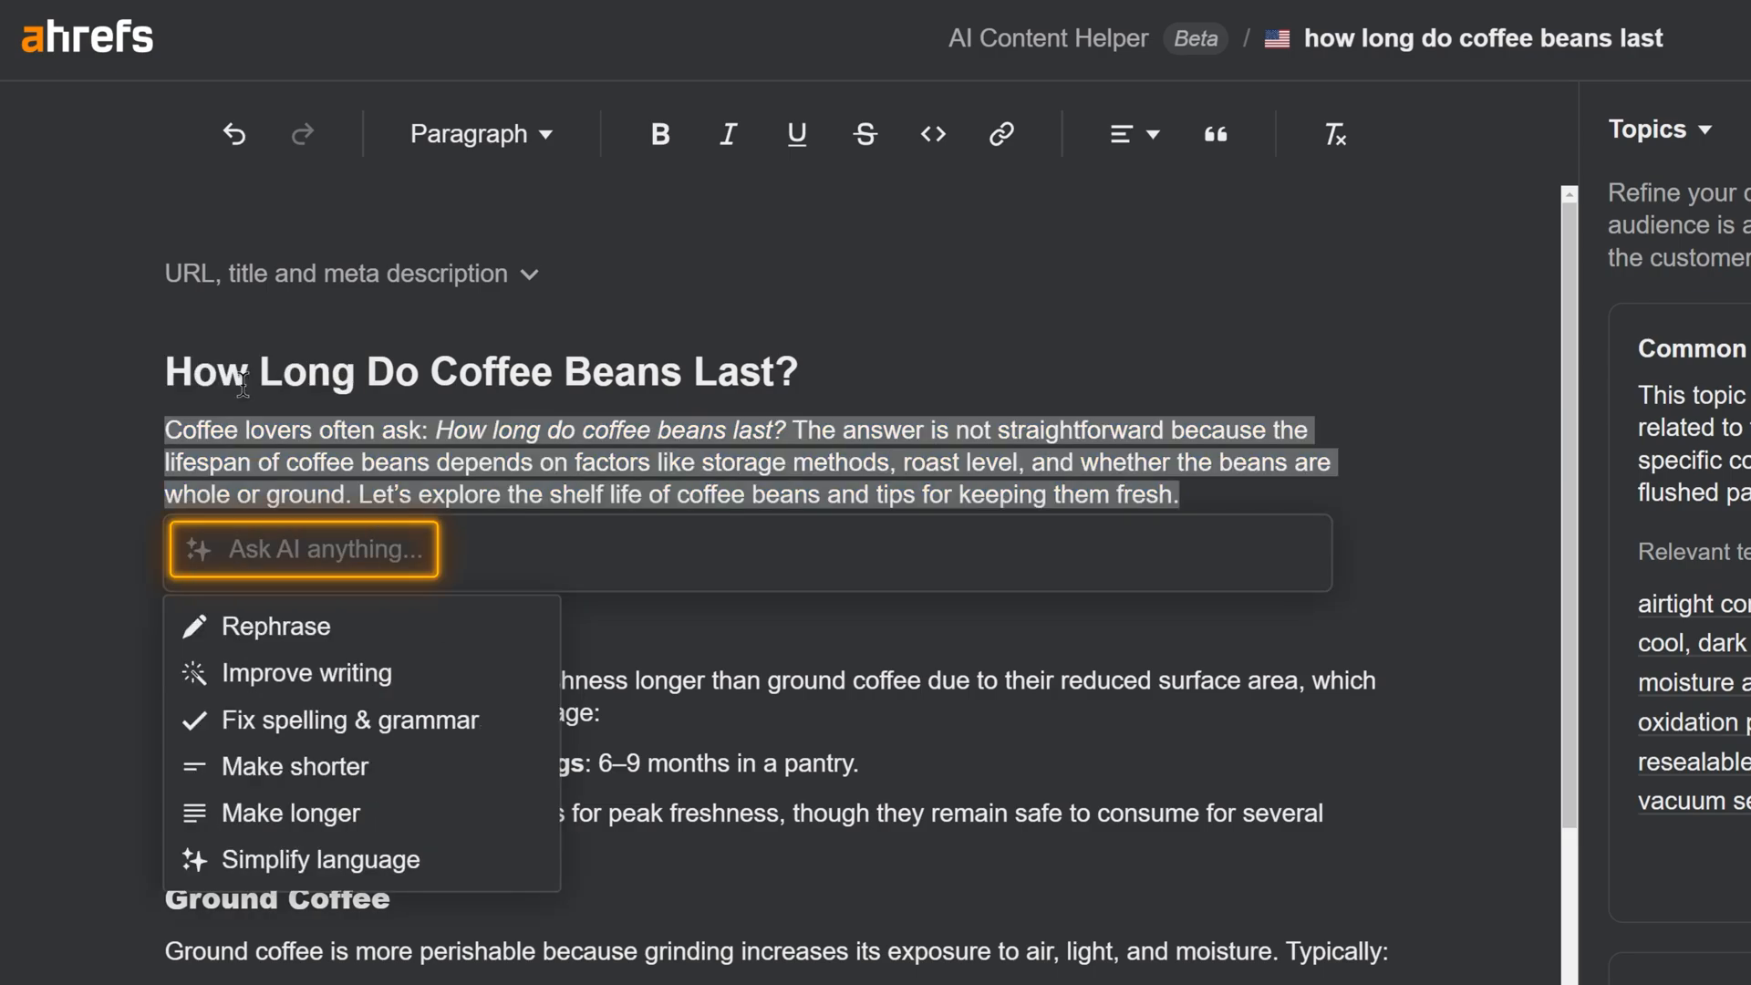
{"action": "mouse_move", "coordinate": [290, 812]}
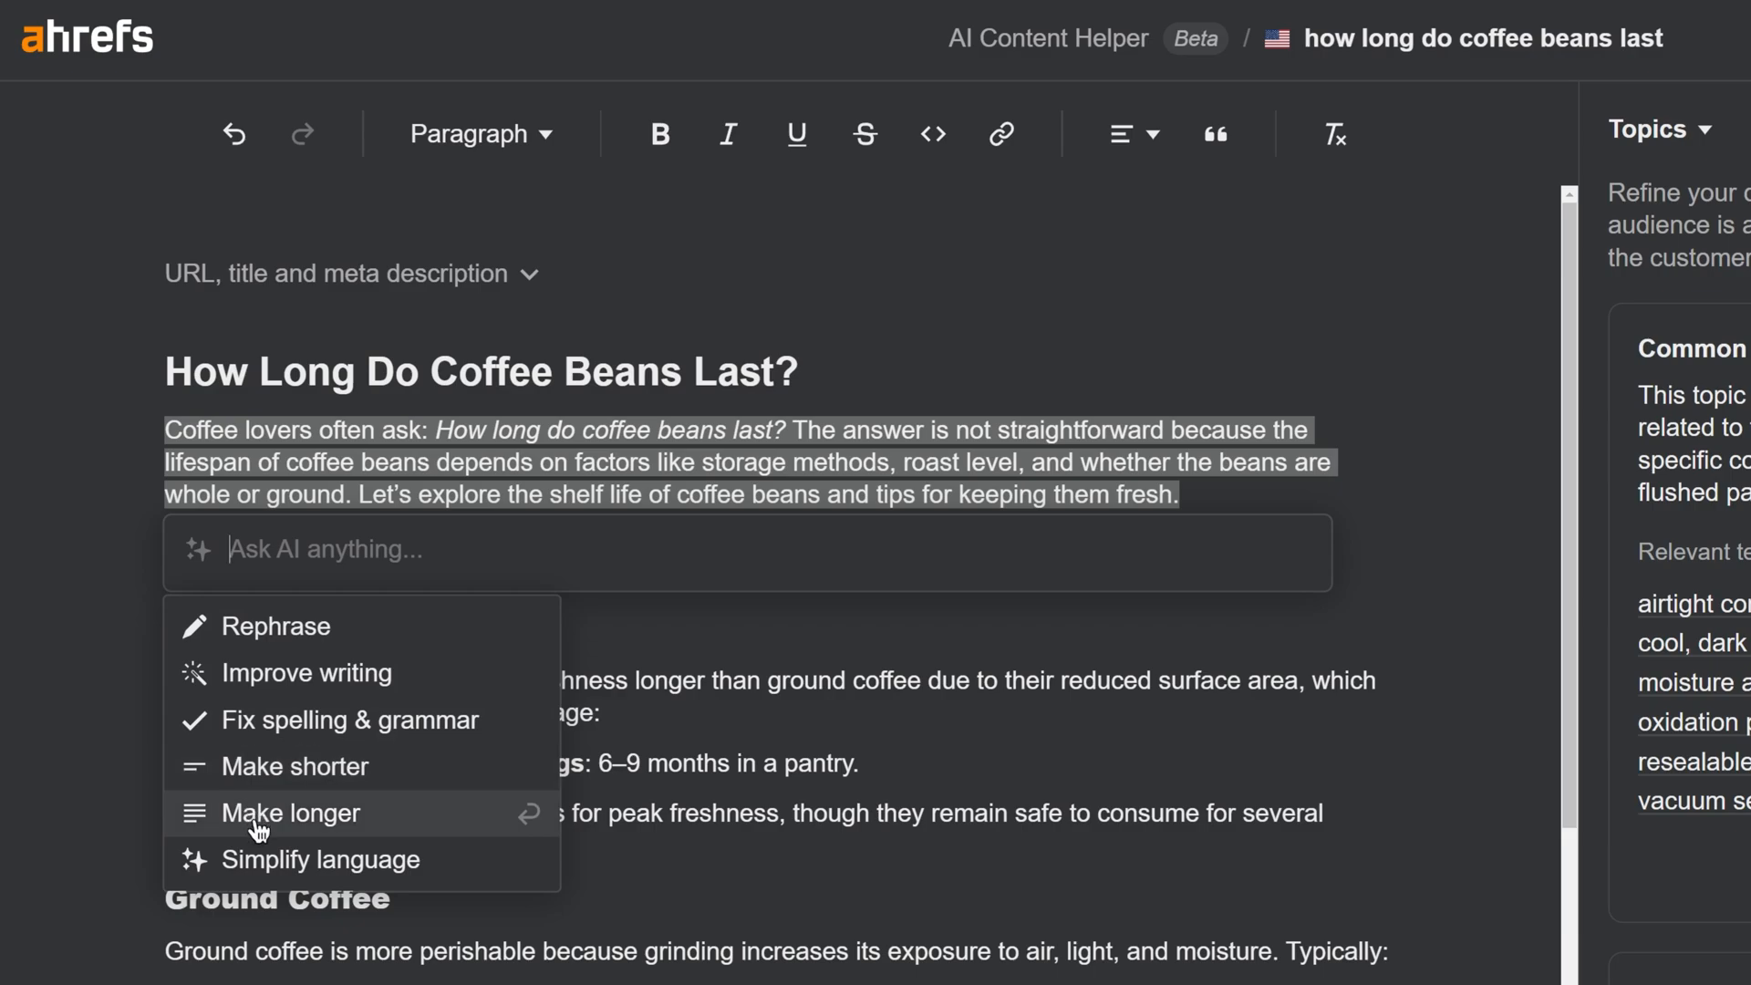
{"action": "left_click", "coordinate": [291, 811]}
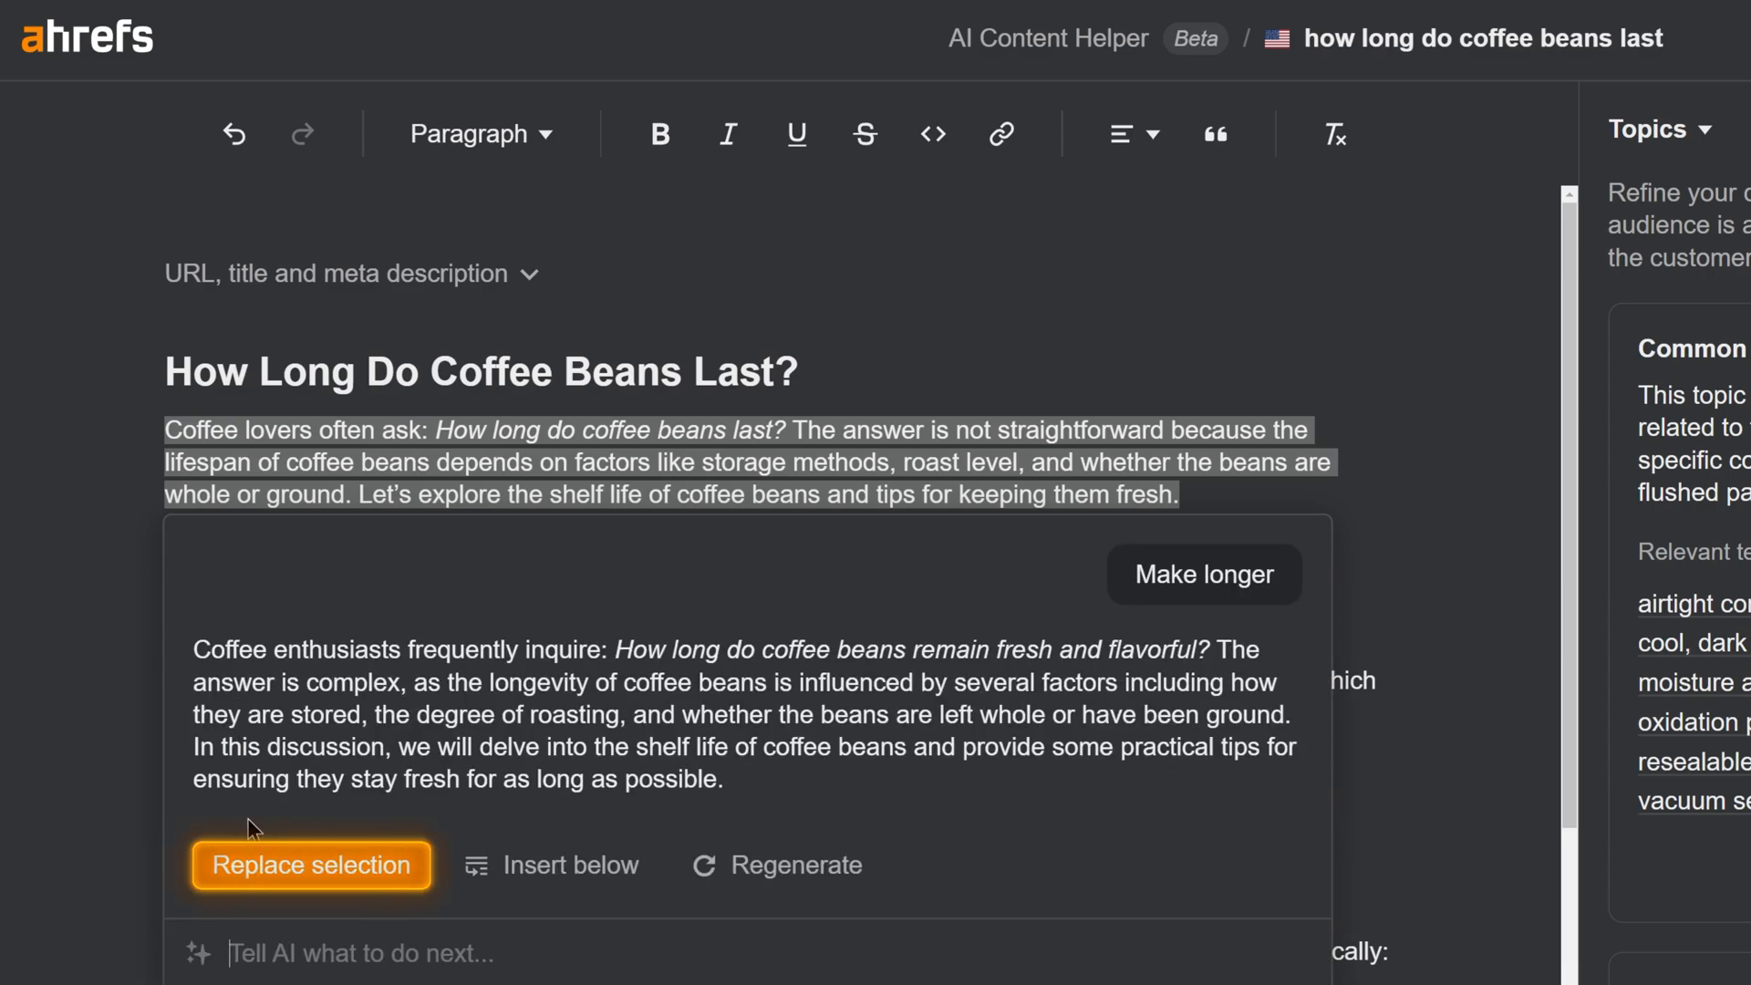
{"action": "mouse_move", "coordinate": [548, 864]}
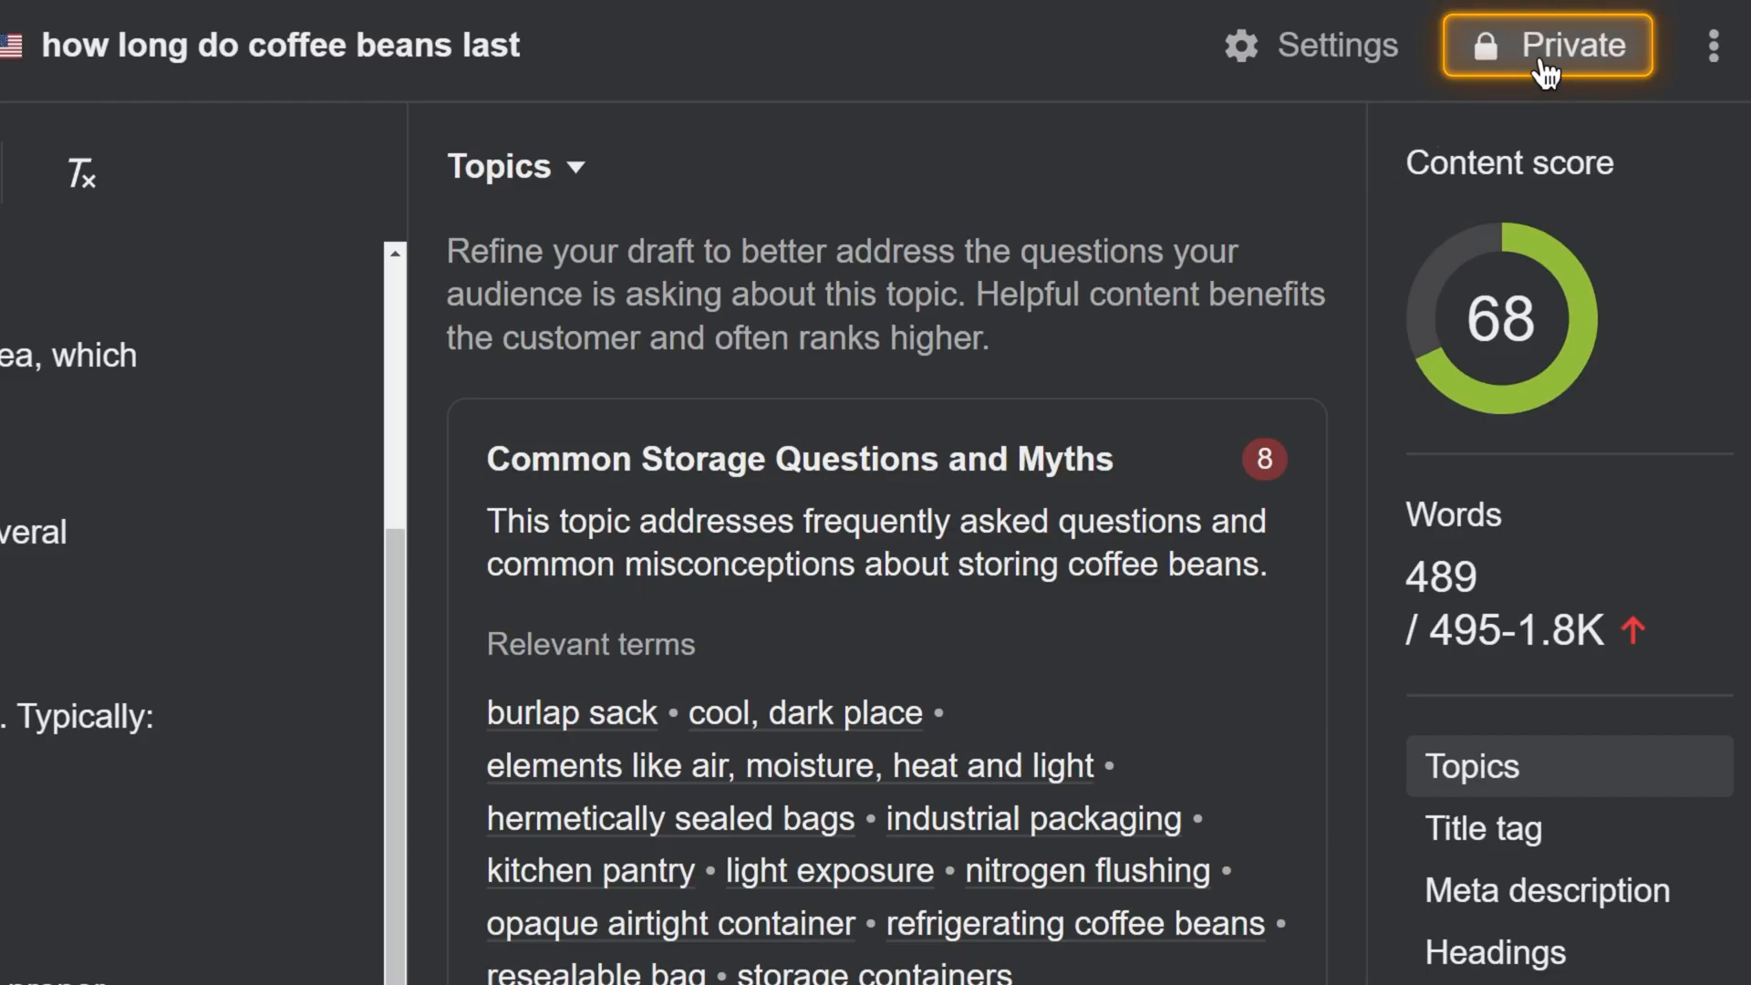
{"action": "left_click", "coordinate": [1547, 44]}
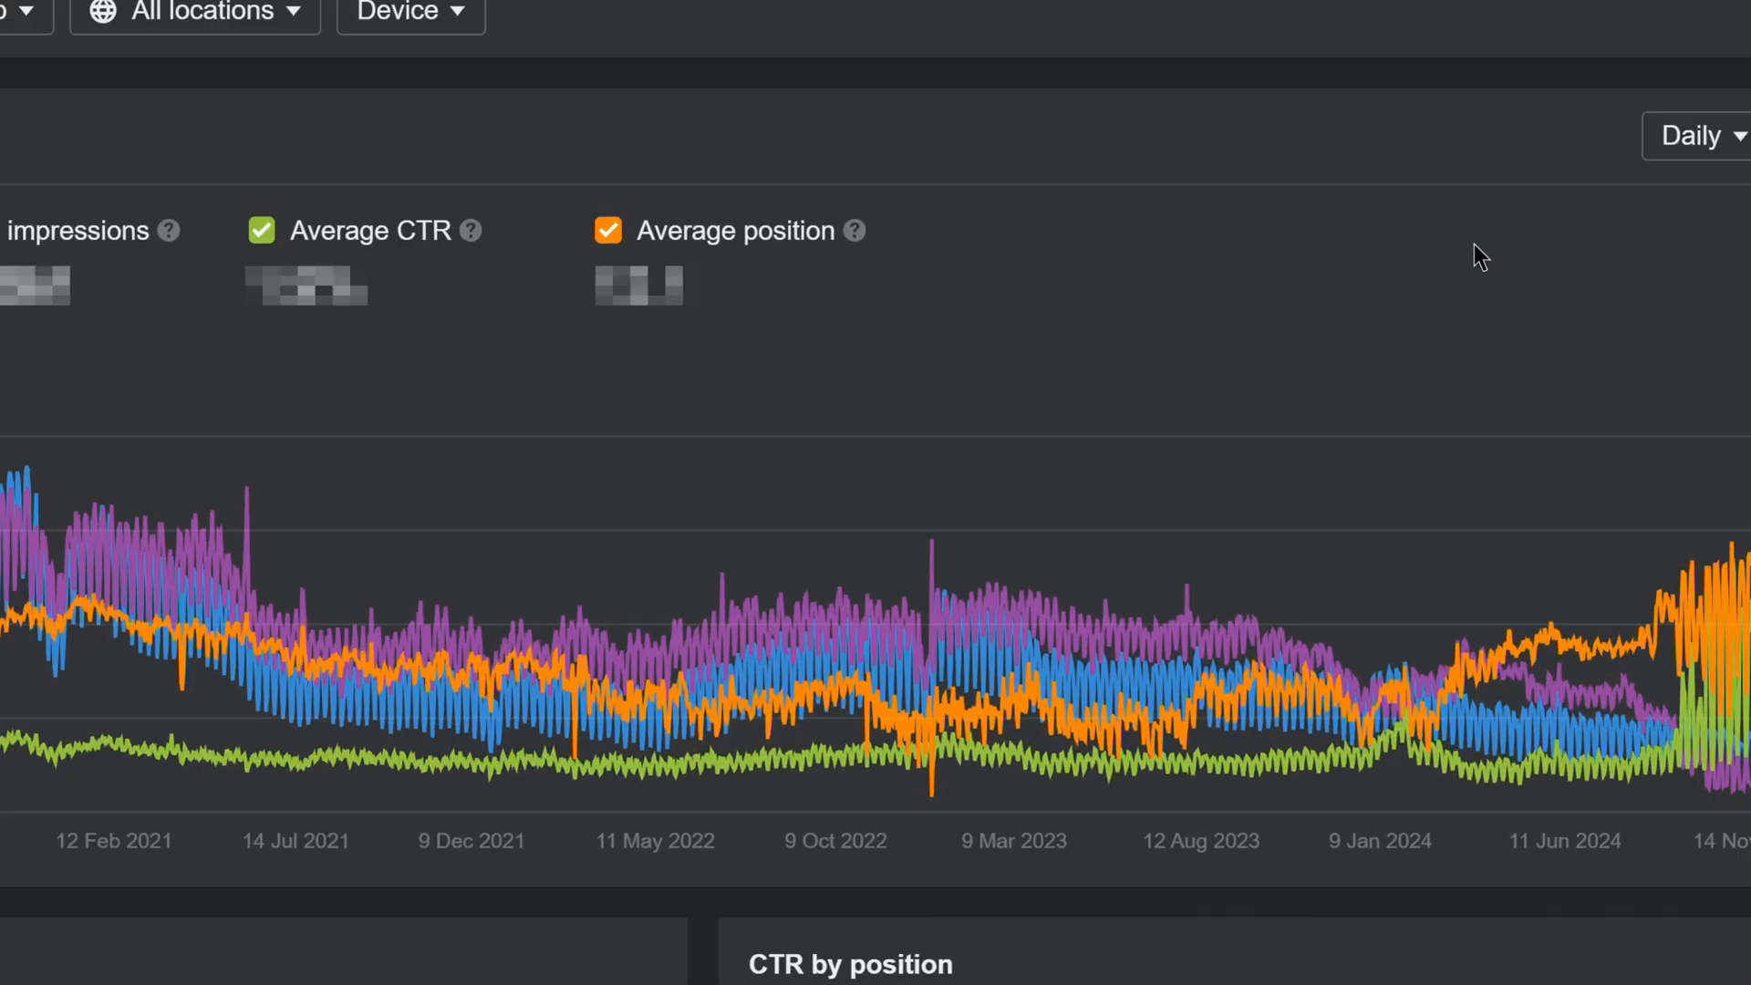
Step: Enable Google updates and Content changes markers from the chart's display options
{"action": "left_click", "coordinate": [1681, 51]}
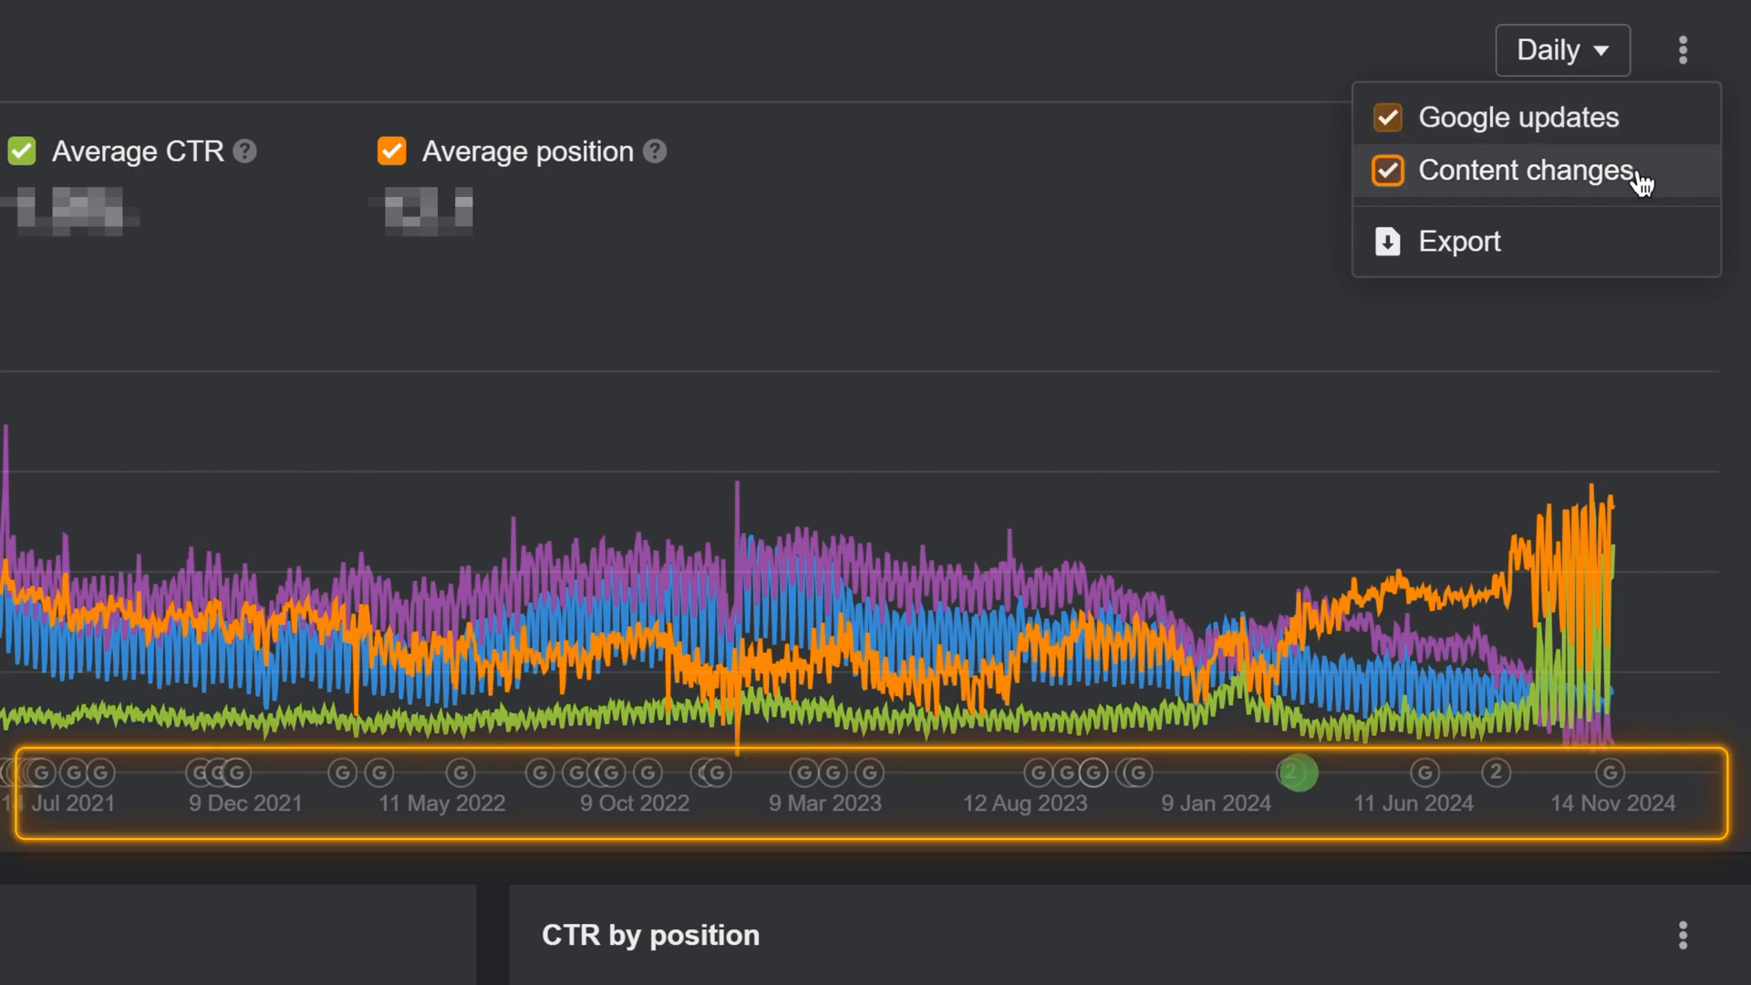
{"action": "mouse_move", "coordinate": [1043, 558]}
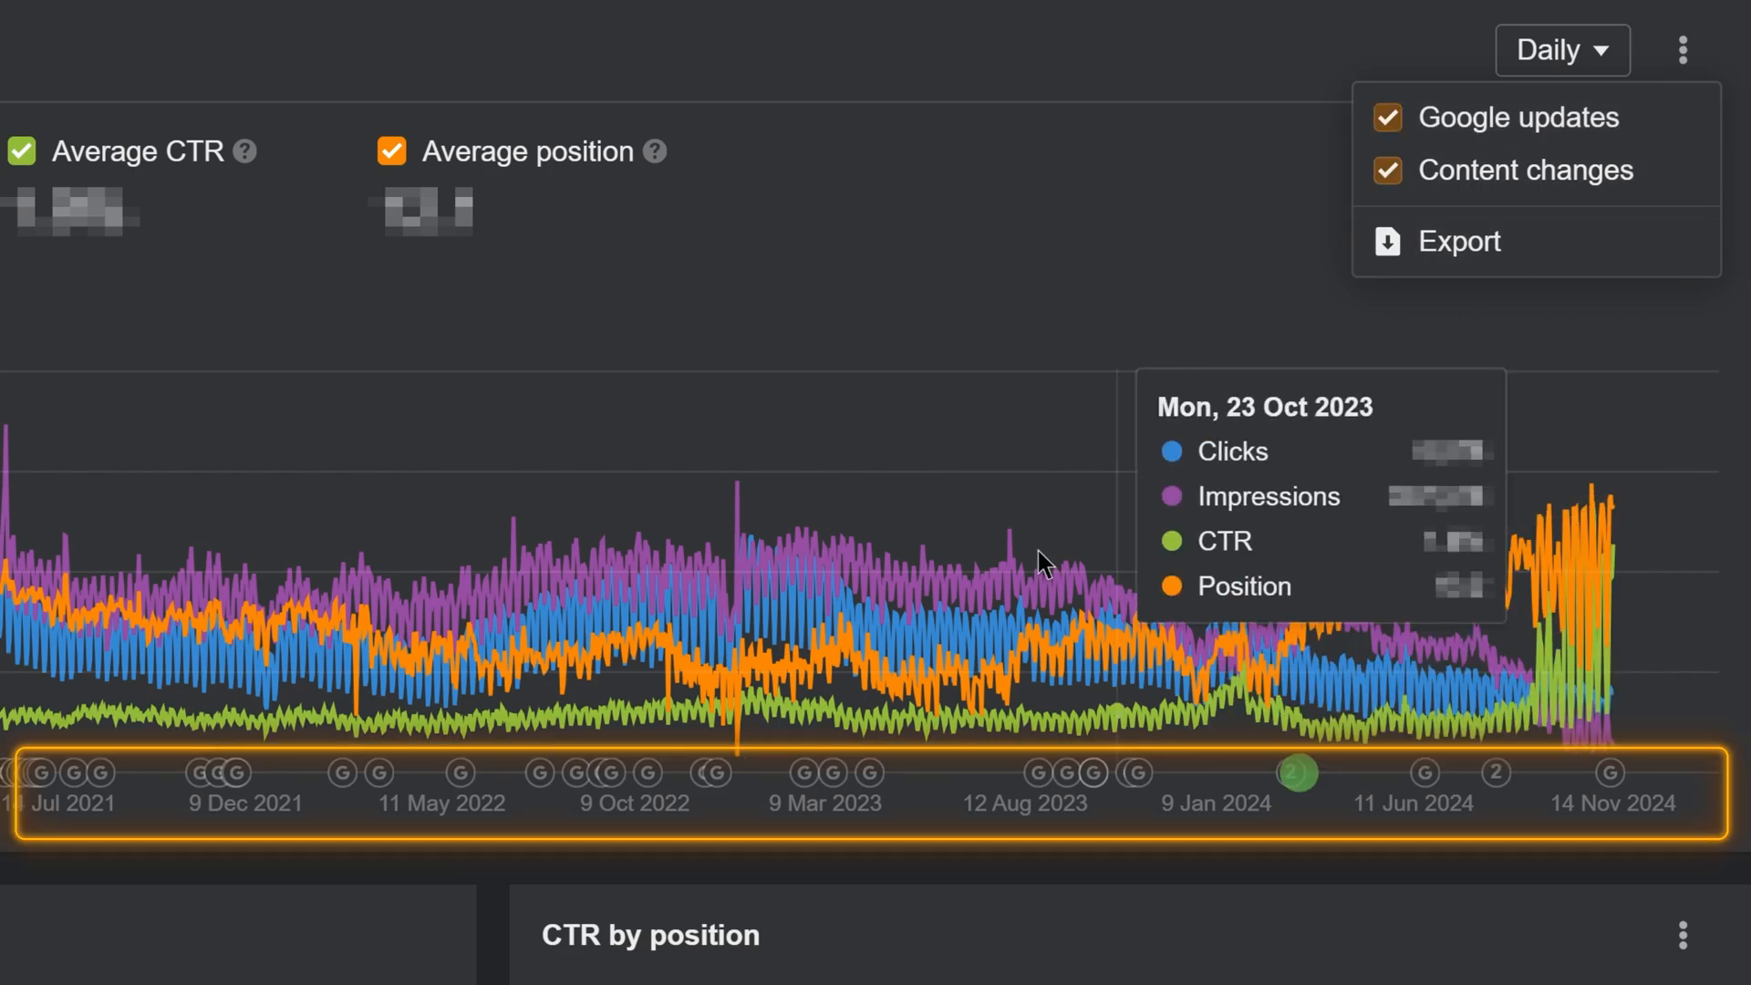
{"action": "mouse_move", "coordinate": [891, 640]}
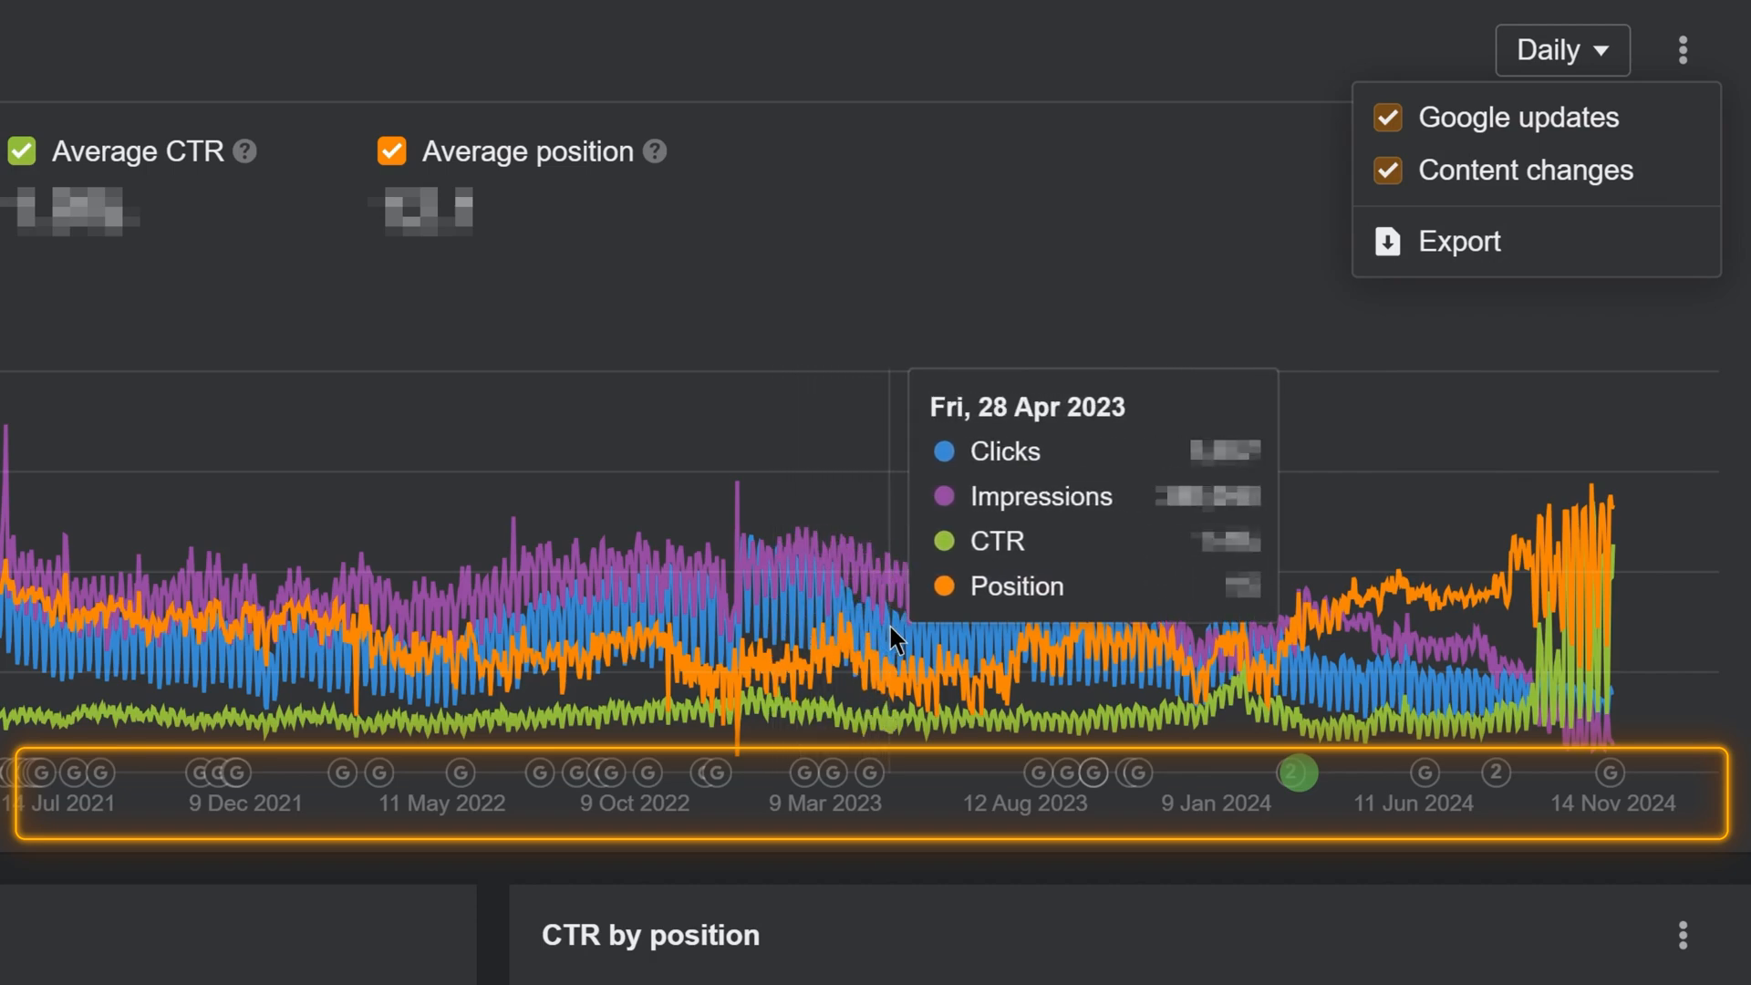
{"action": "mouse_move", "coordinate": [1047, 653]}
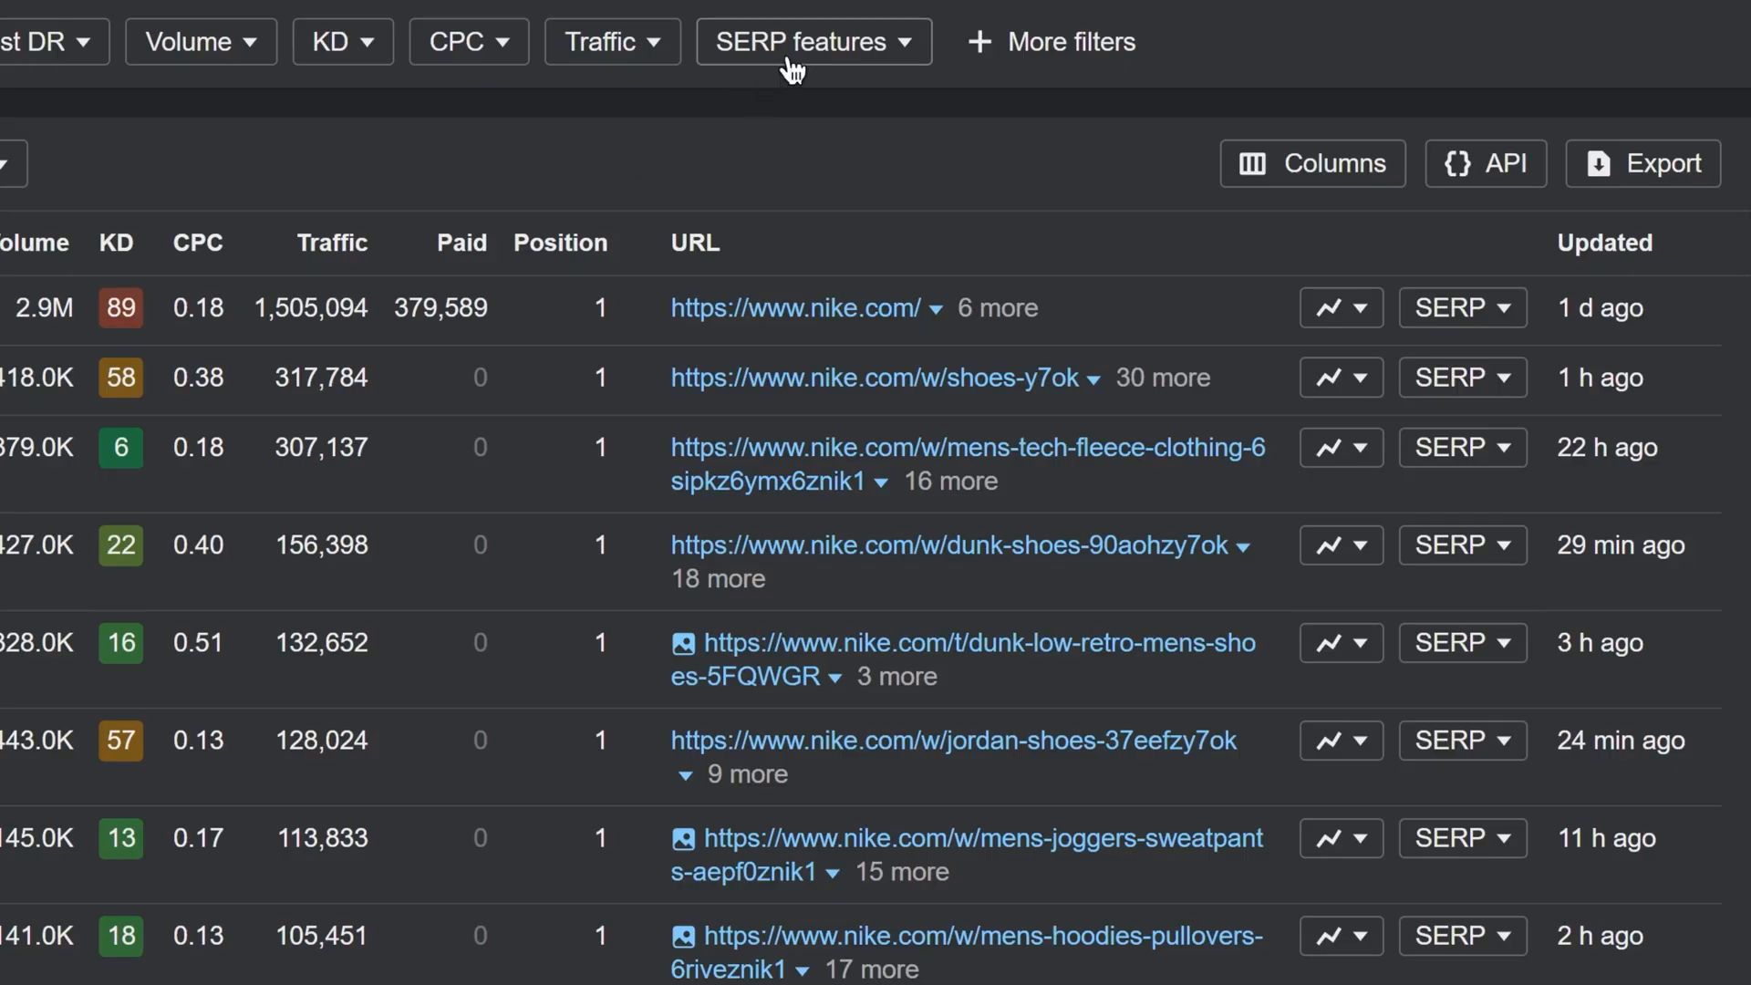
Step: Expand the SERP features filter above Nike's organic keywords table and browse its choices
{"action": "left_click", "coordinate": [813, 42]}
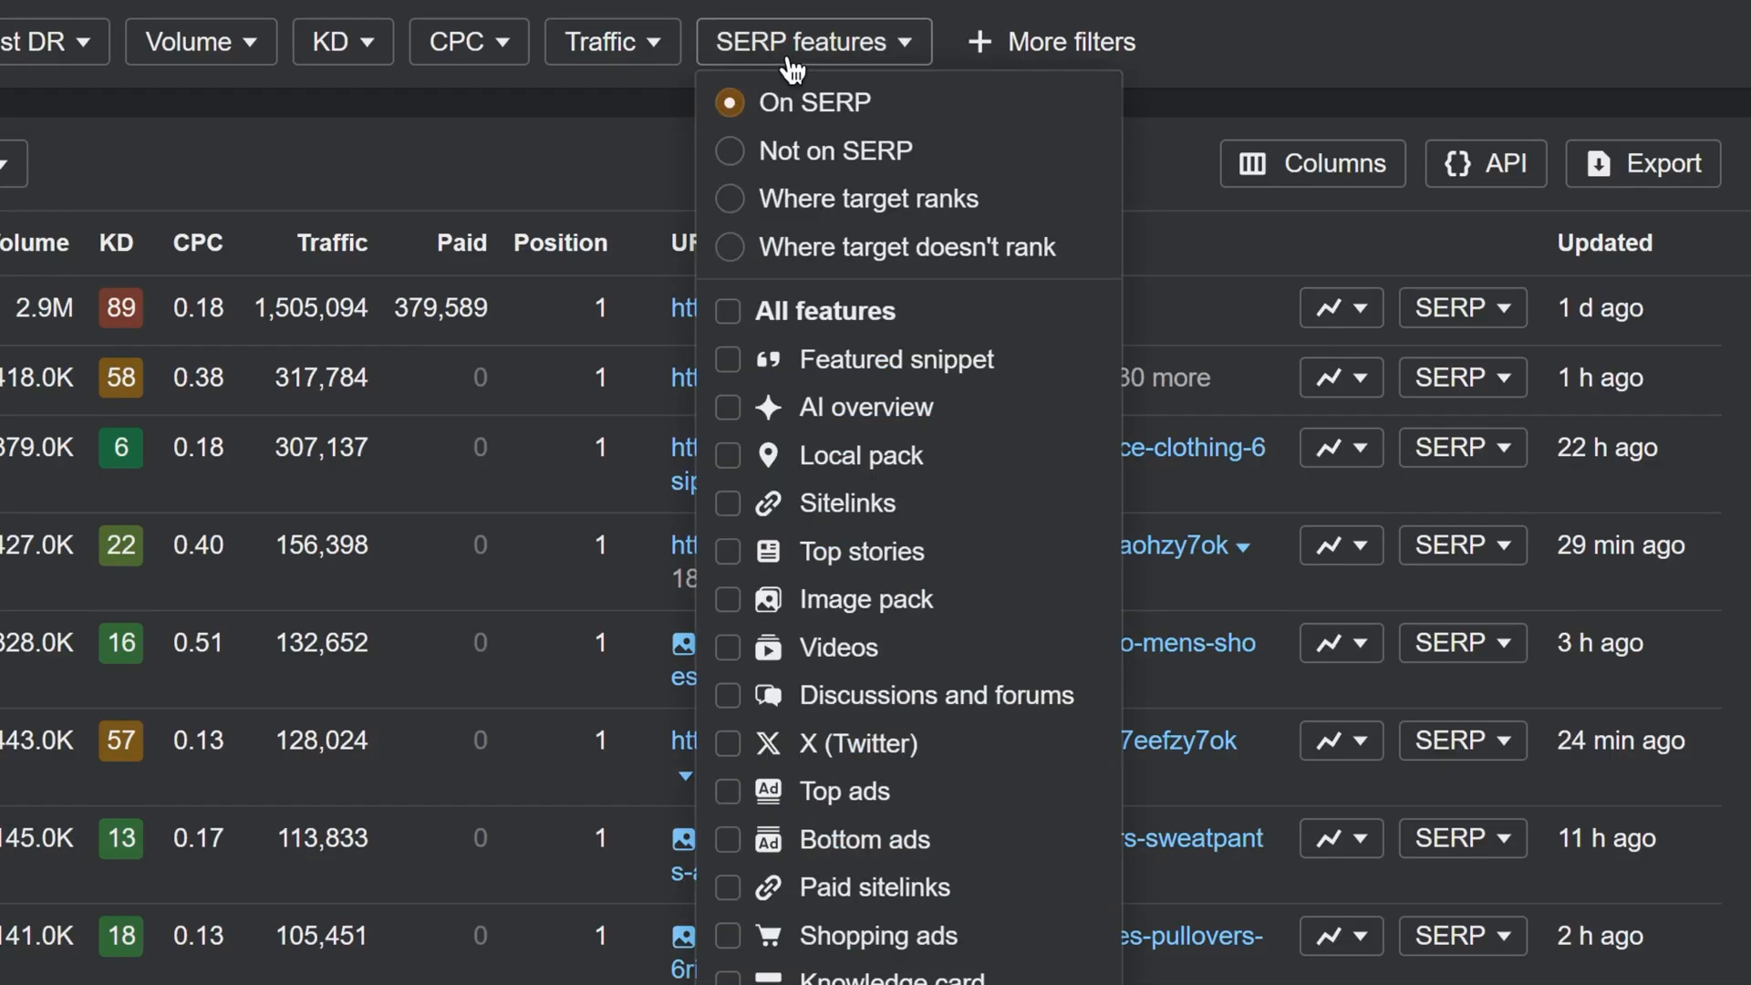
{"action": "mouse_move", "coordinate": [846, 790]}
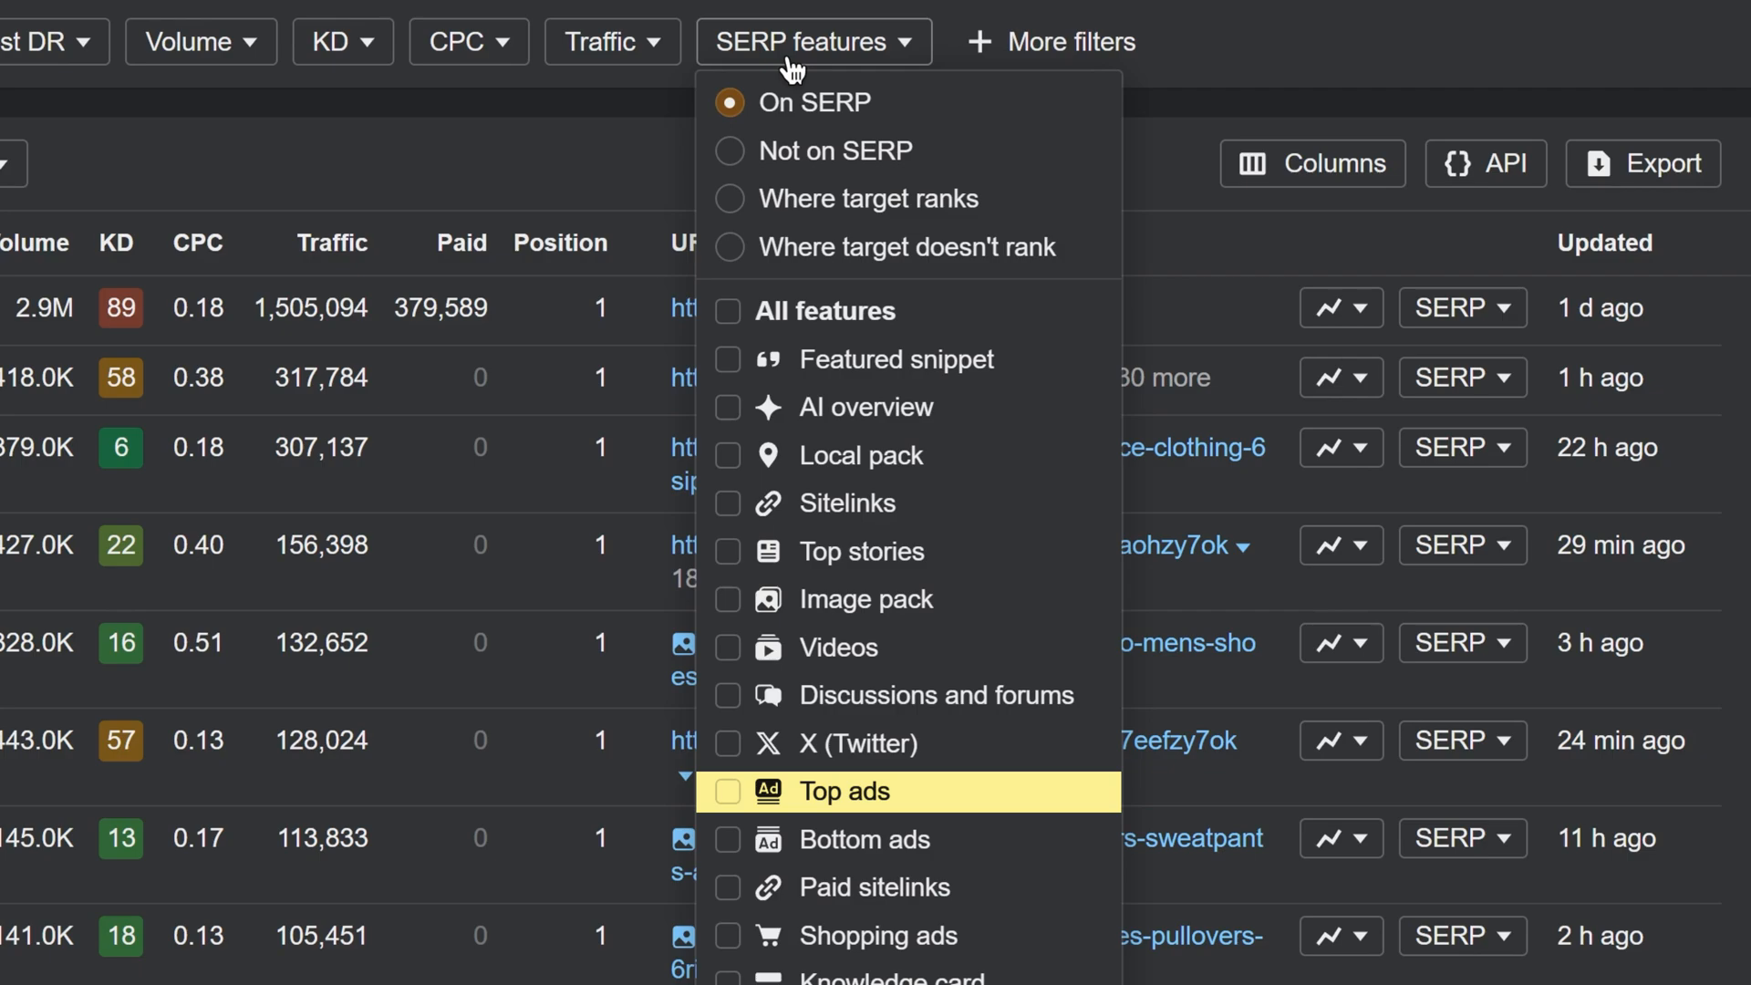
{"action": "mouse_move", "coordinate": [877, 887]}
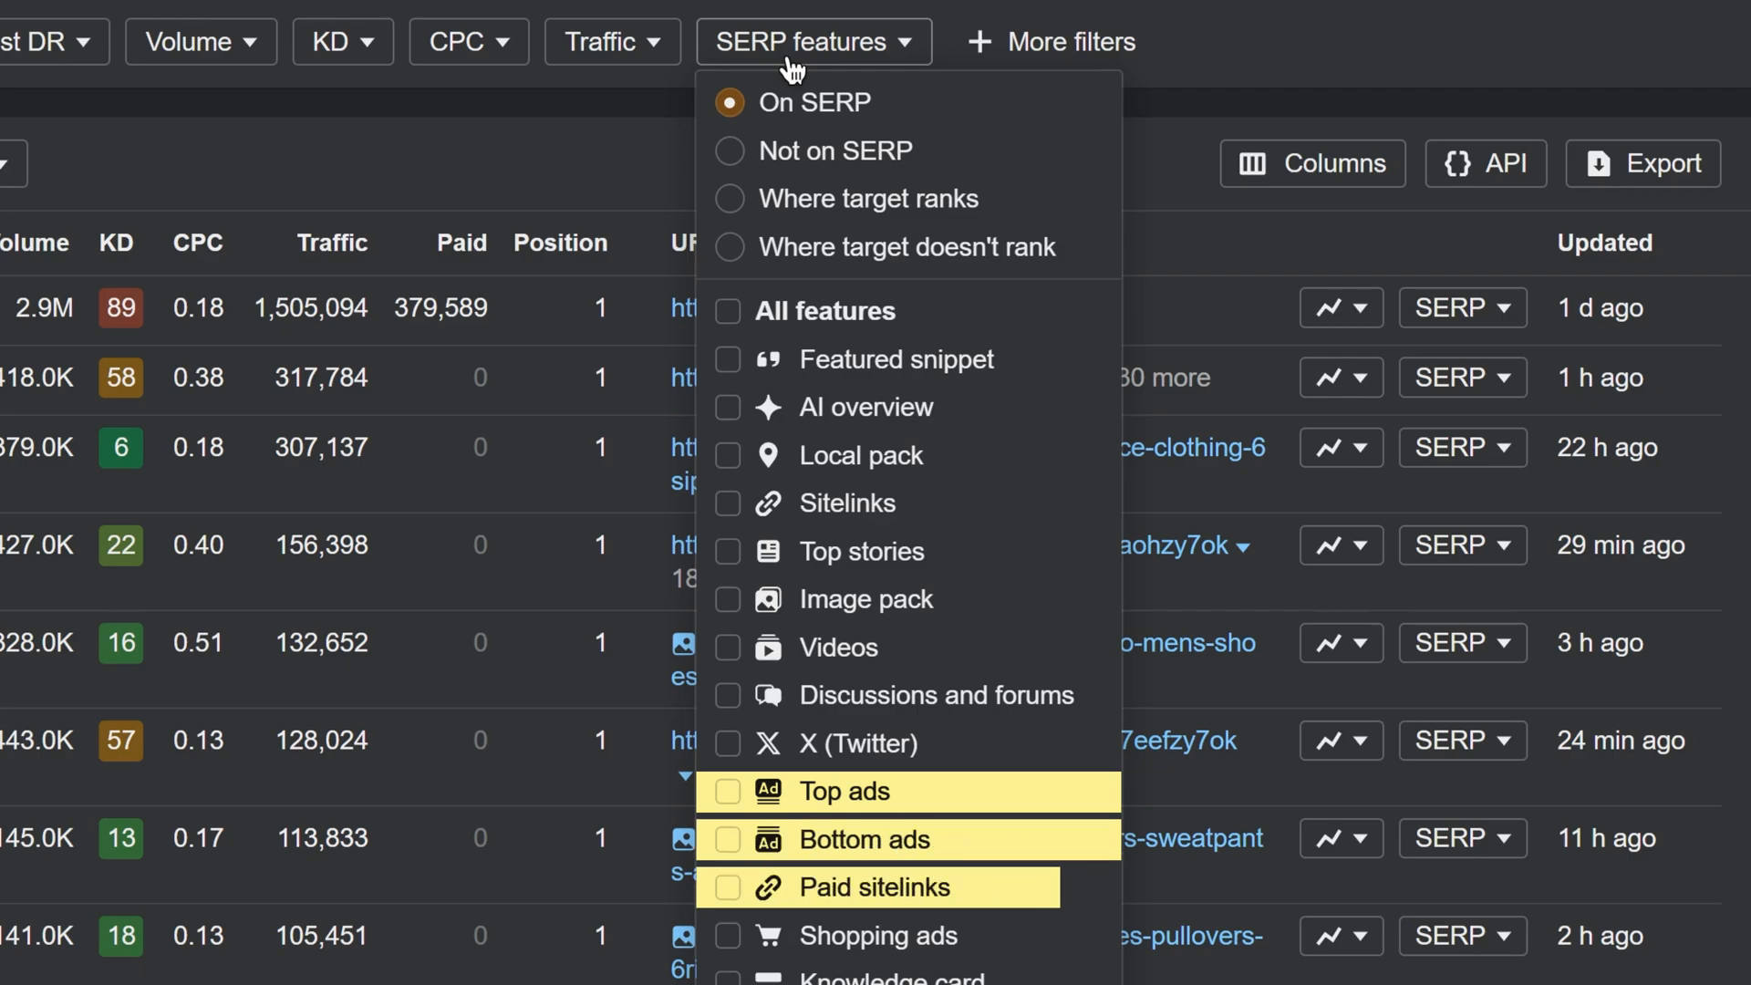
{"action": "scroll", "scroll_direction": "down", "scroll_amount": 3}
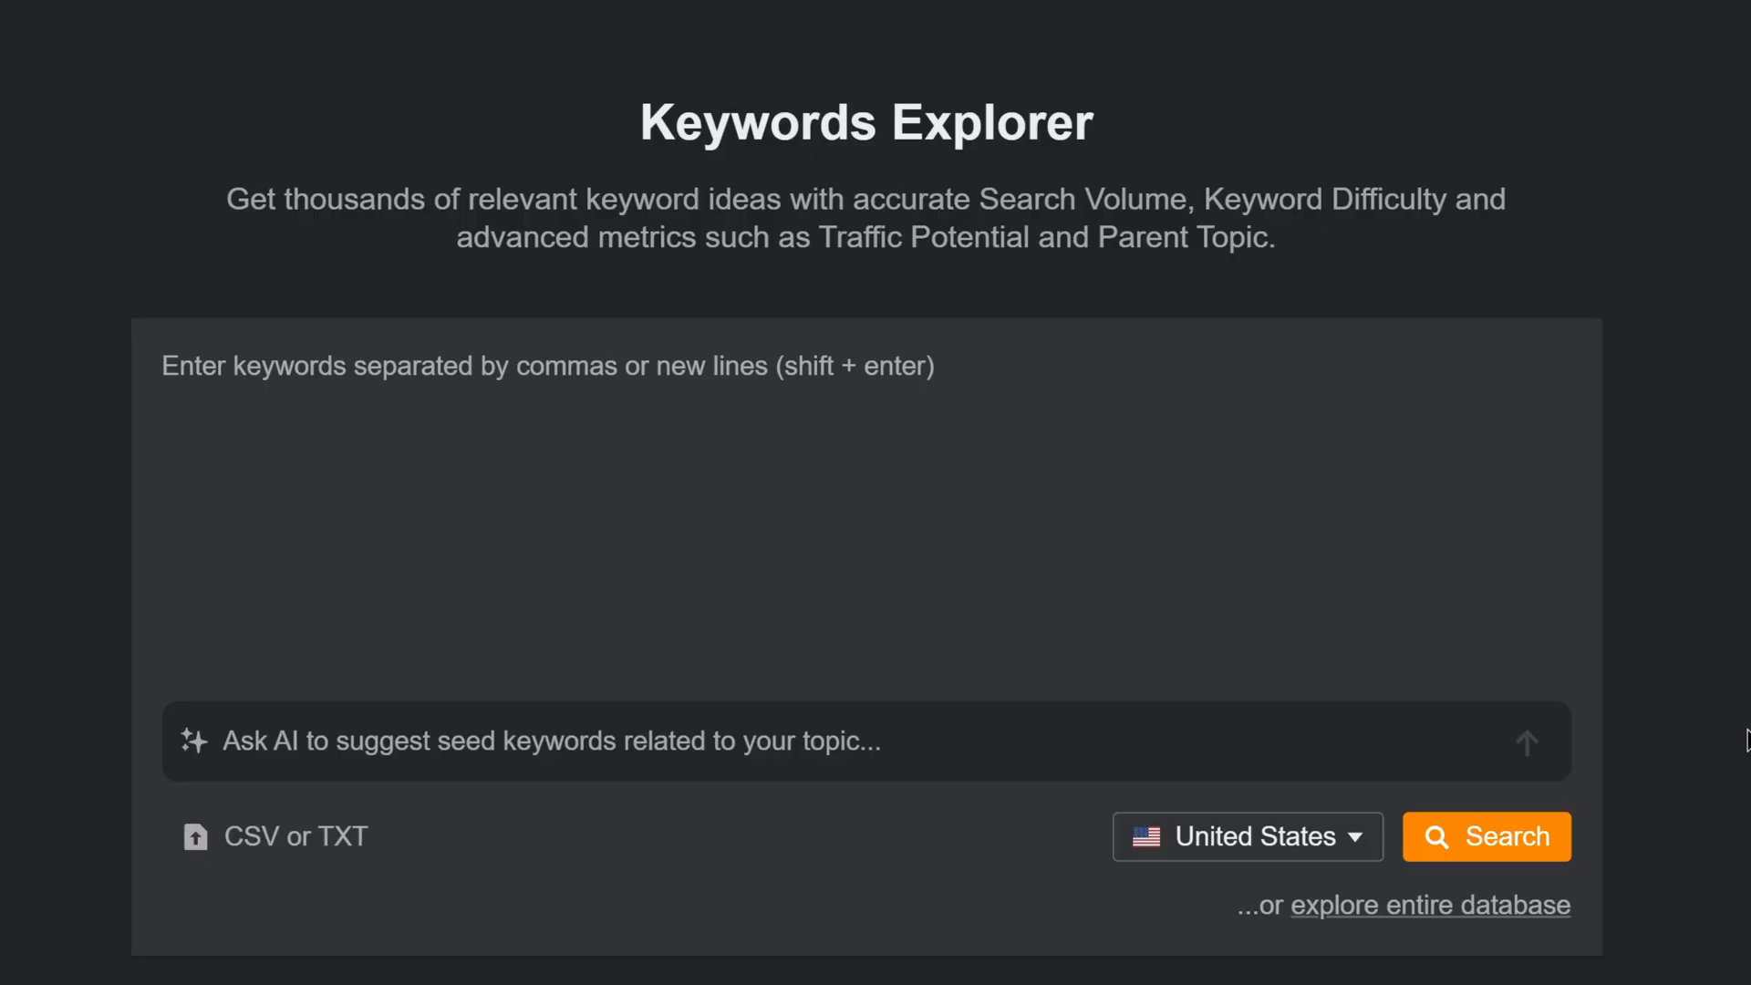
Step: Explore the entire keyword database to list top United States searches
{"action": "left_click", "coordinate": [1430, 906]}
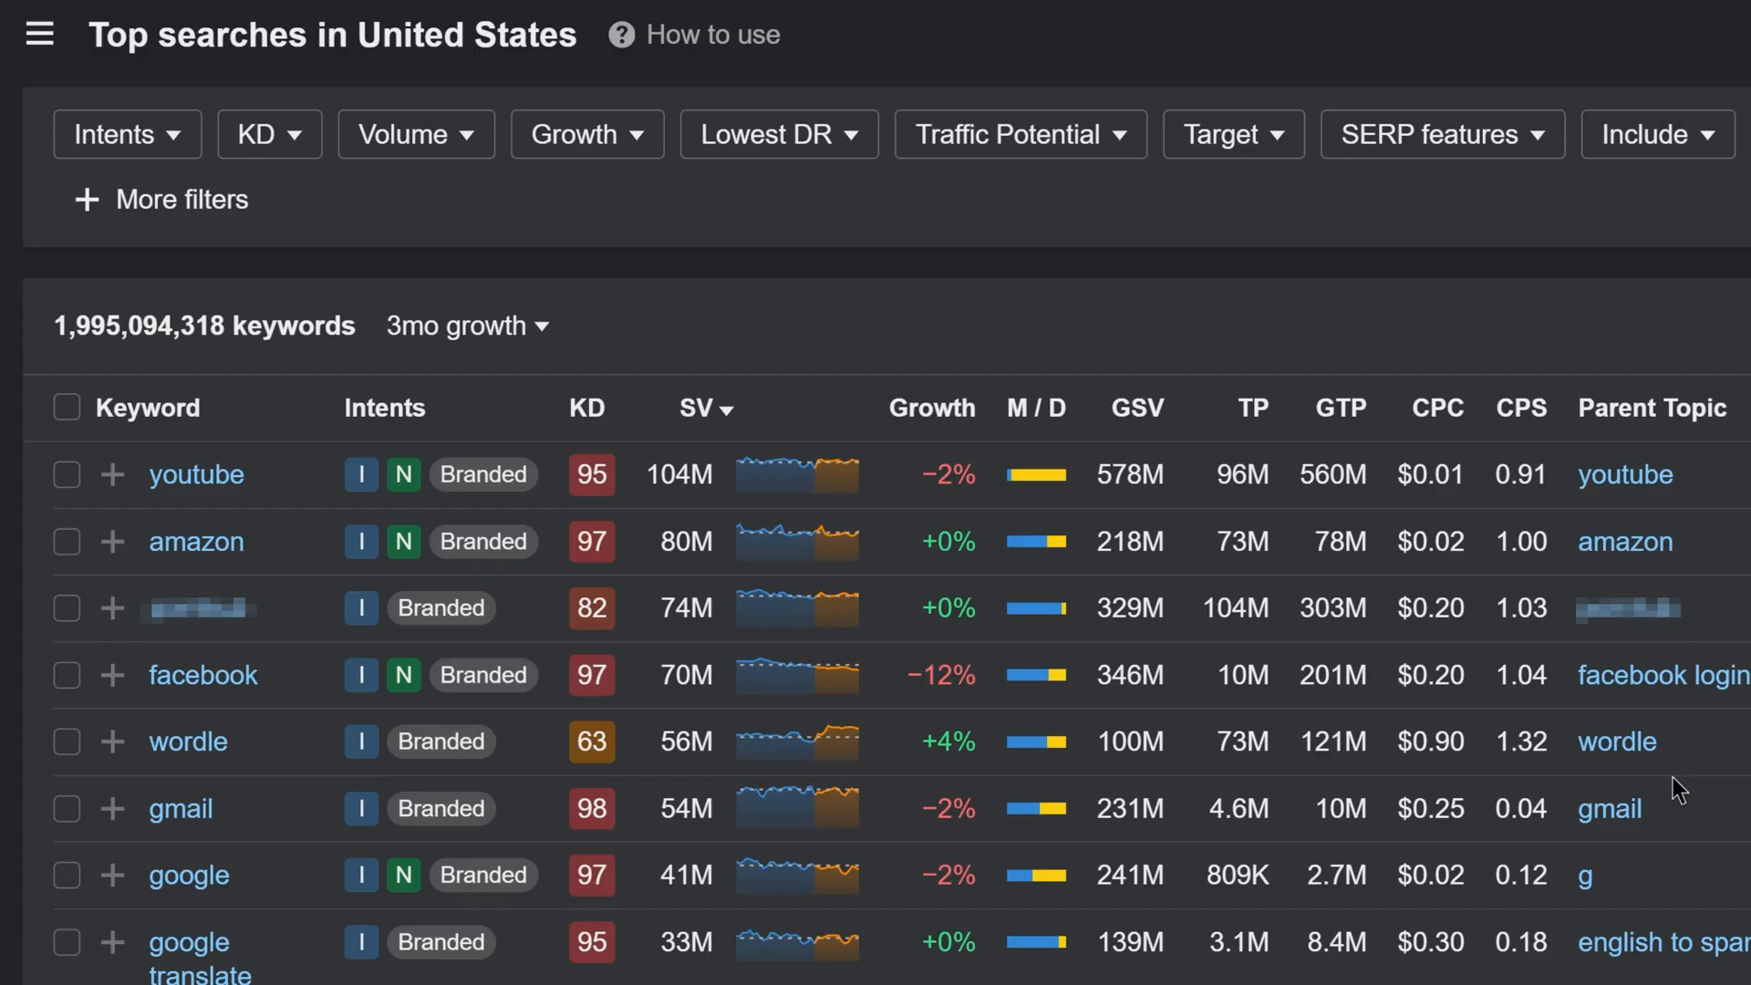
{"action": "scroll", "scroll_direction": "down", "scroll_amount": 3}
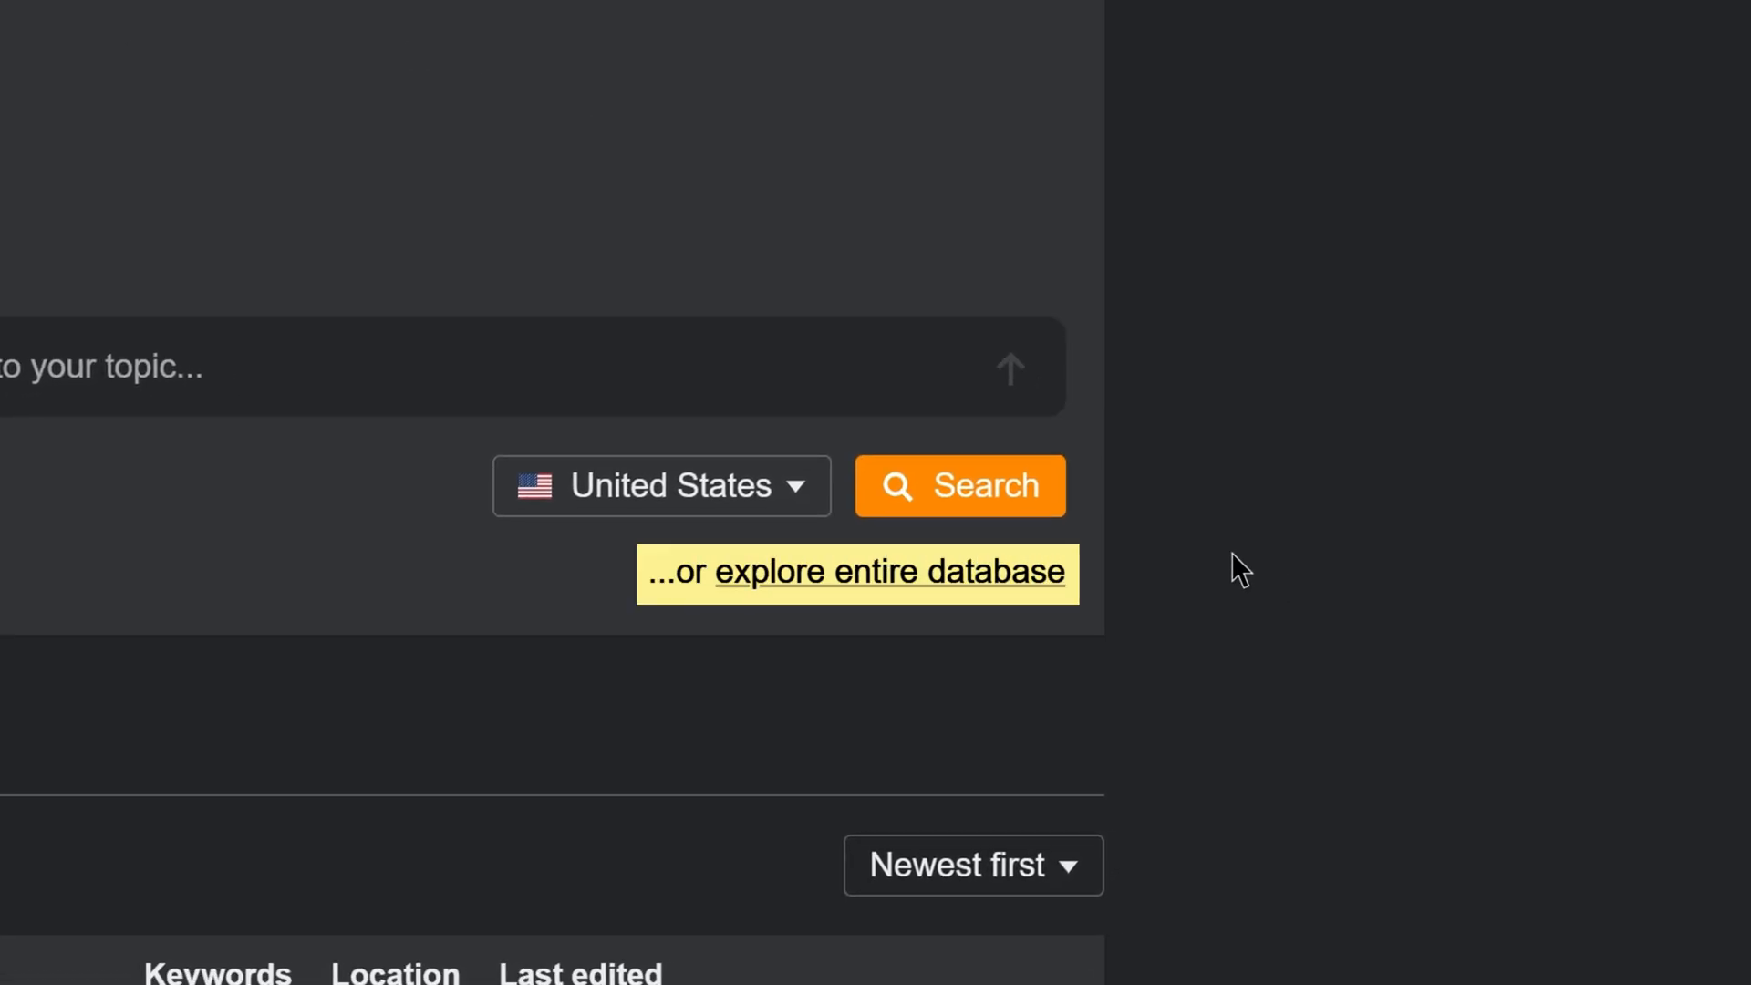
{"action": "left_click", "coordinate": [888, 571]}
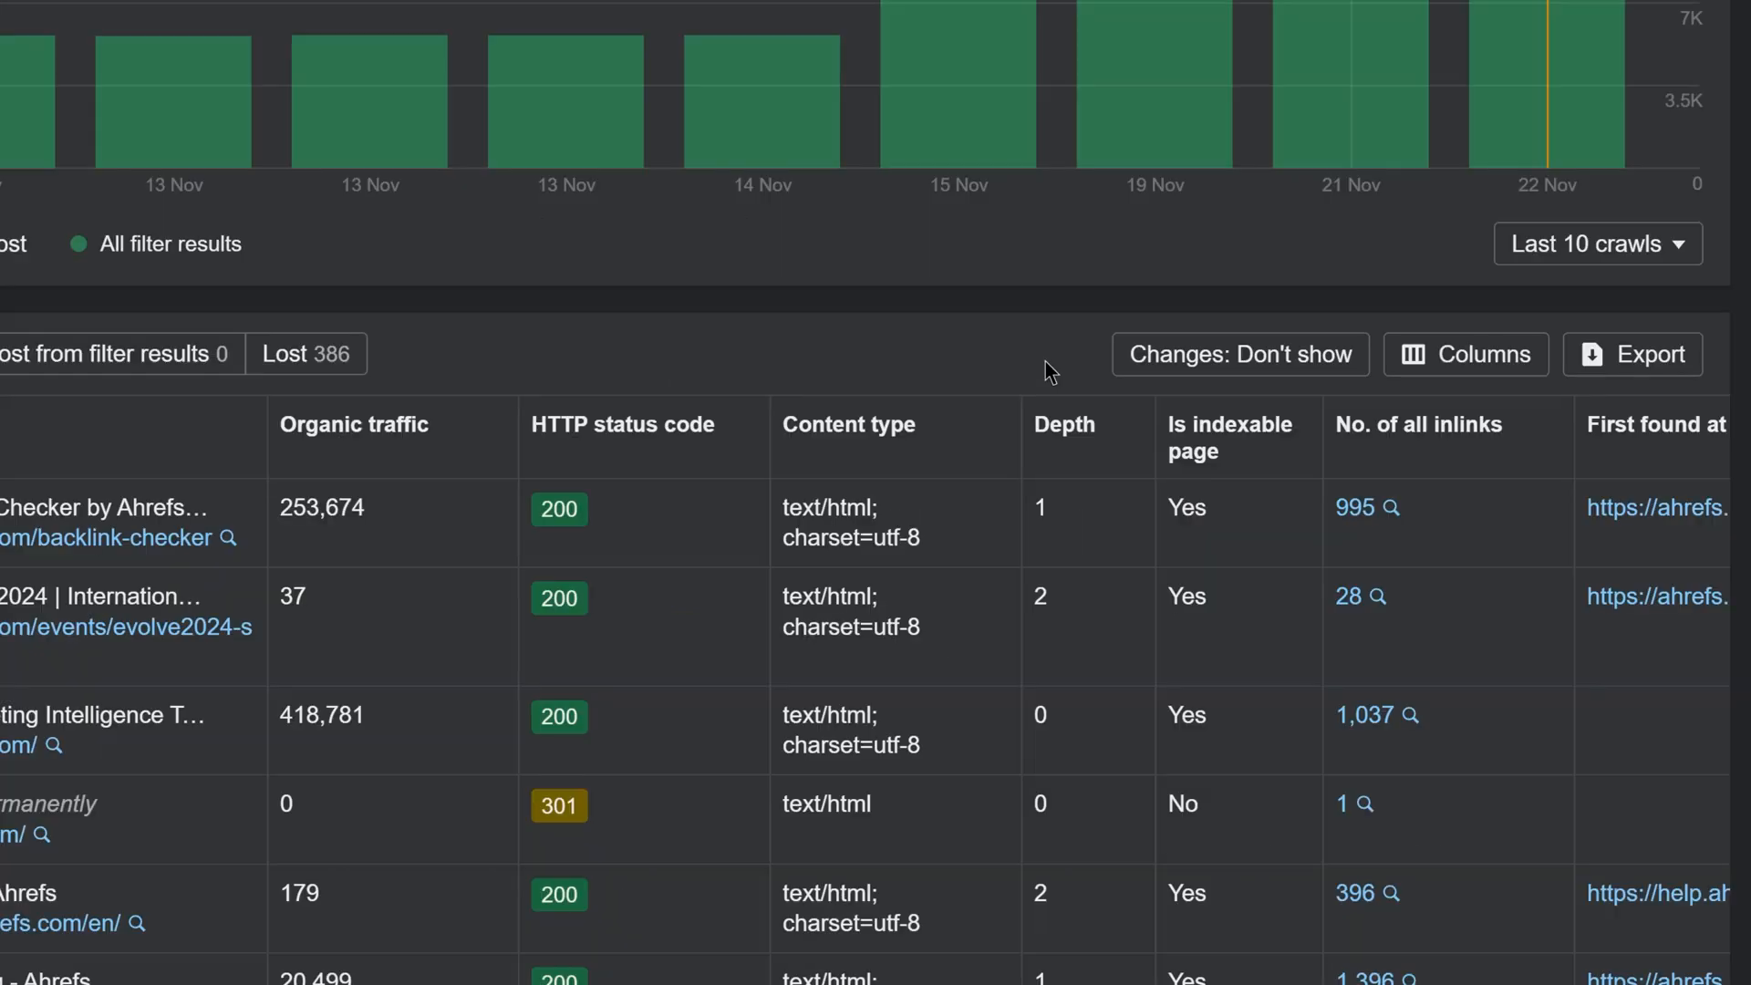
Step: Show the IndexNow auto-submission metric options in the page report's Columns panel
{"action": "left_click", "coordinate": [1466, 353]}
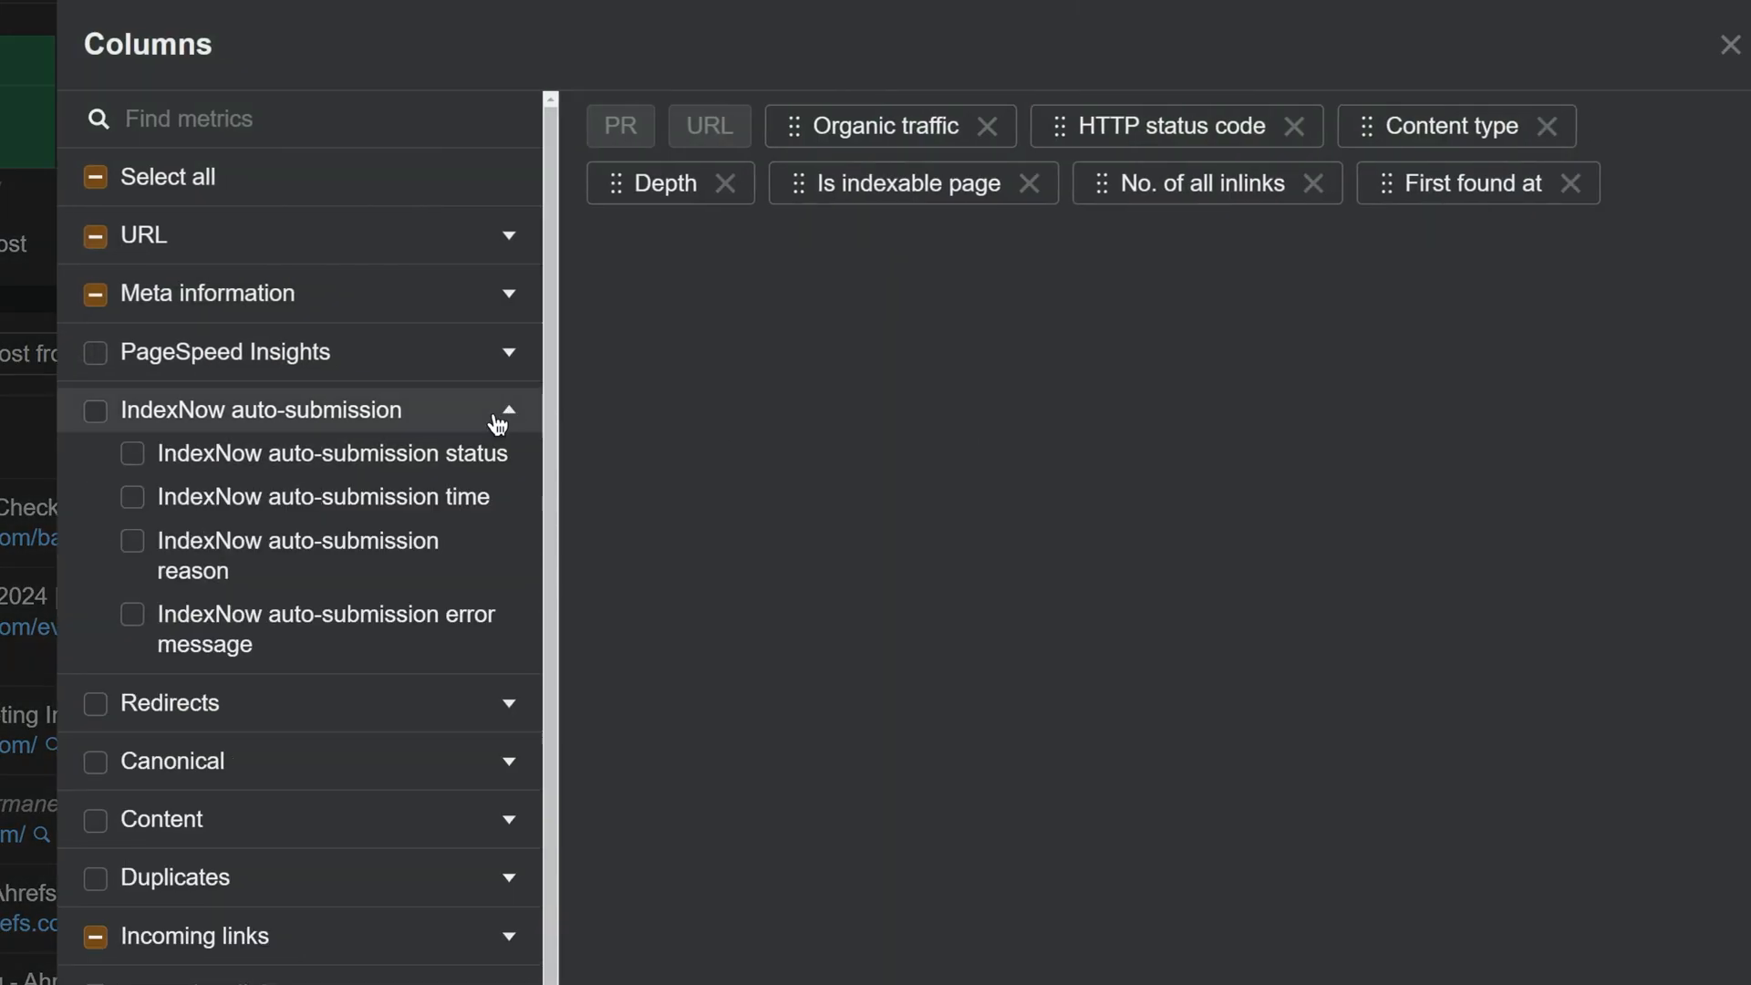
{"action": "left_click", "coordinate": [95, 411]}
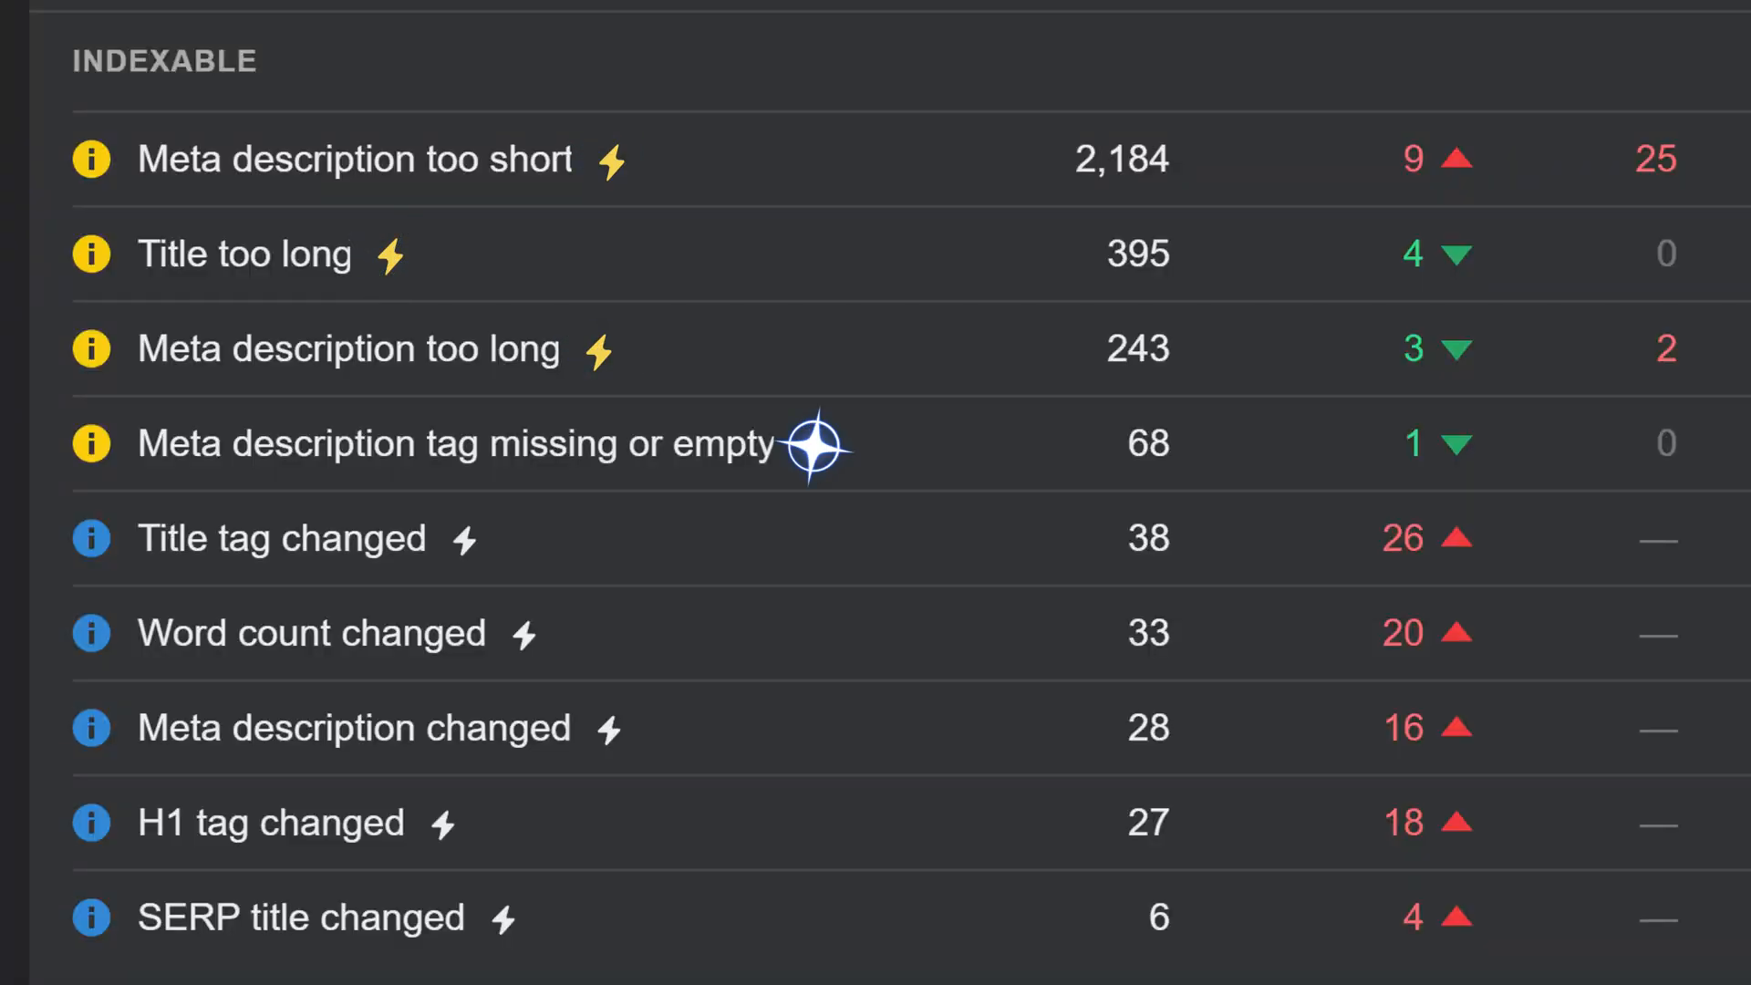
{"action": "mouse_move", "coordinate": [443, 823]}
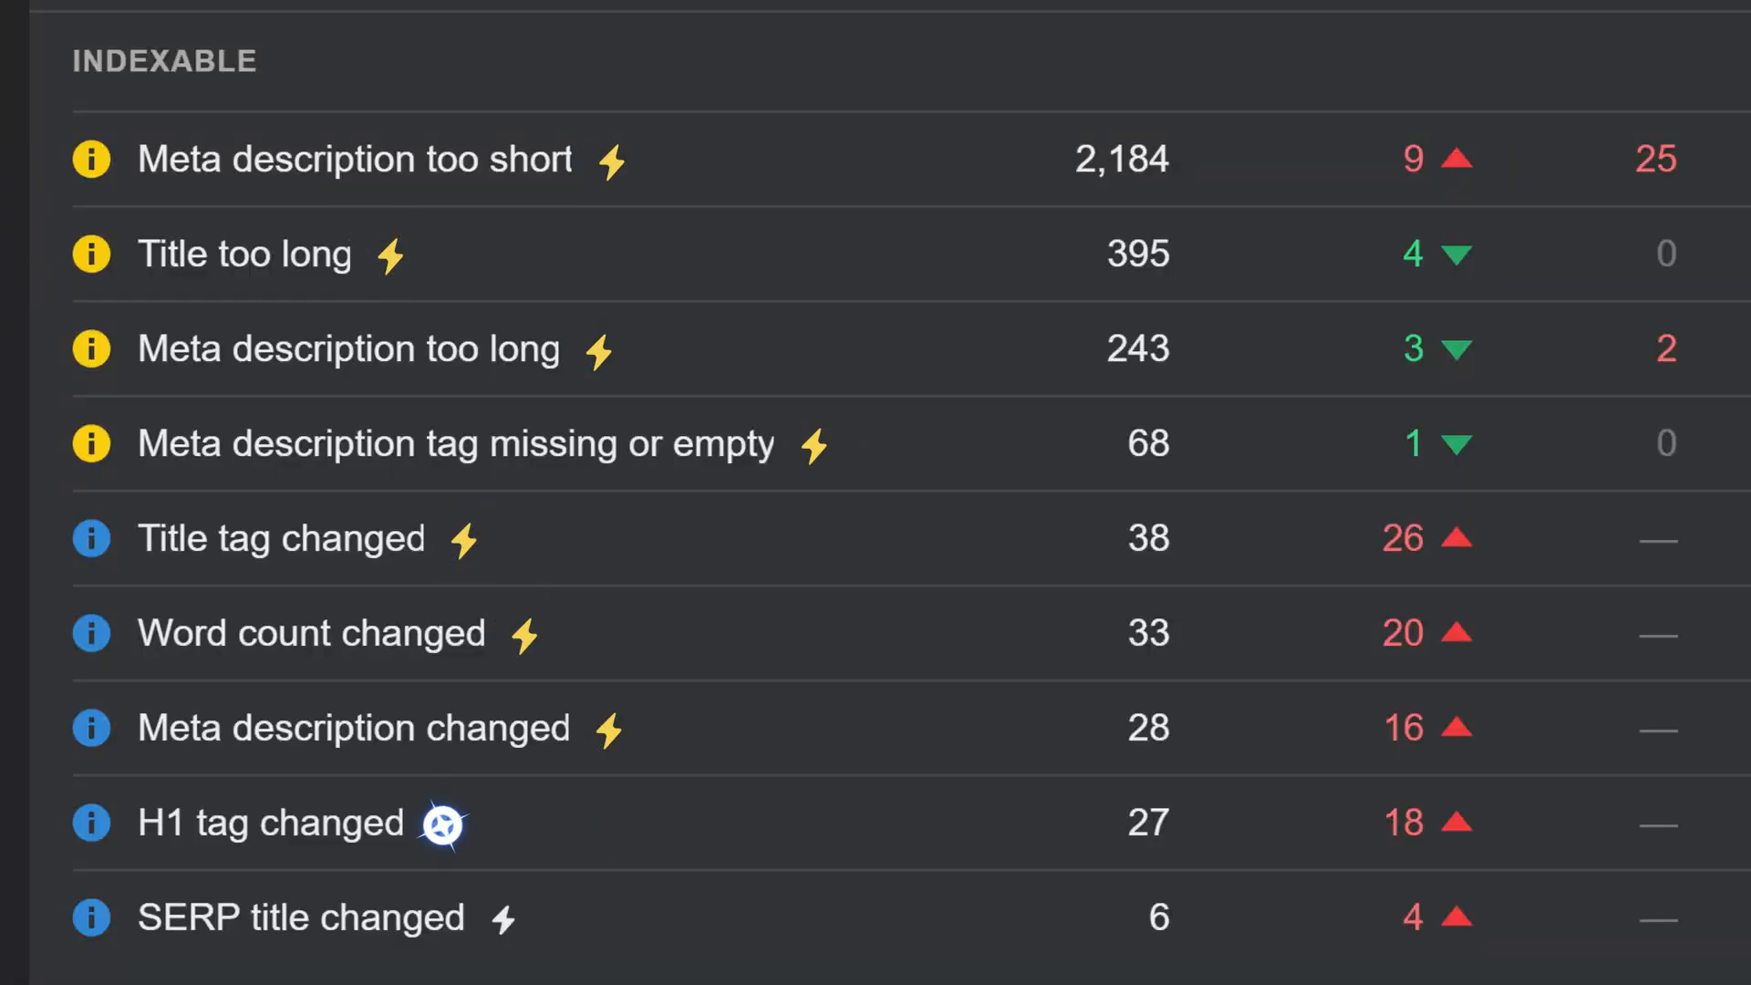
Step: Review the drafted Patch it meta description for the 'Meta description too short' issue
{"action": "left_click", "coordinate": [352, 159]}
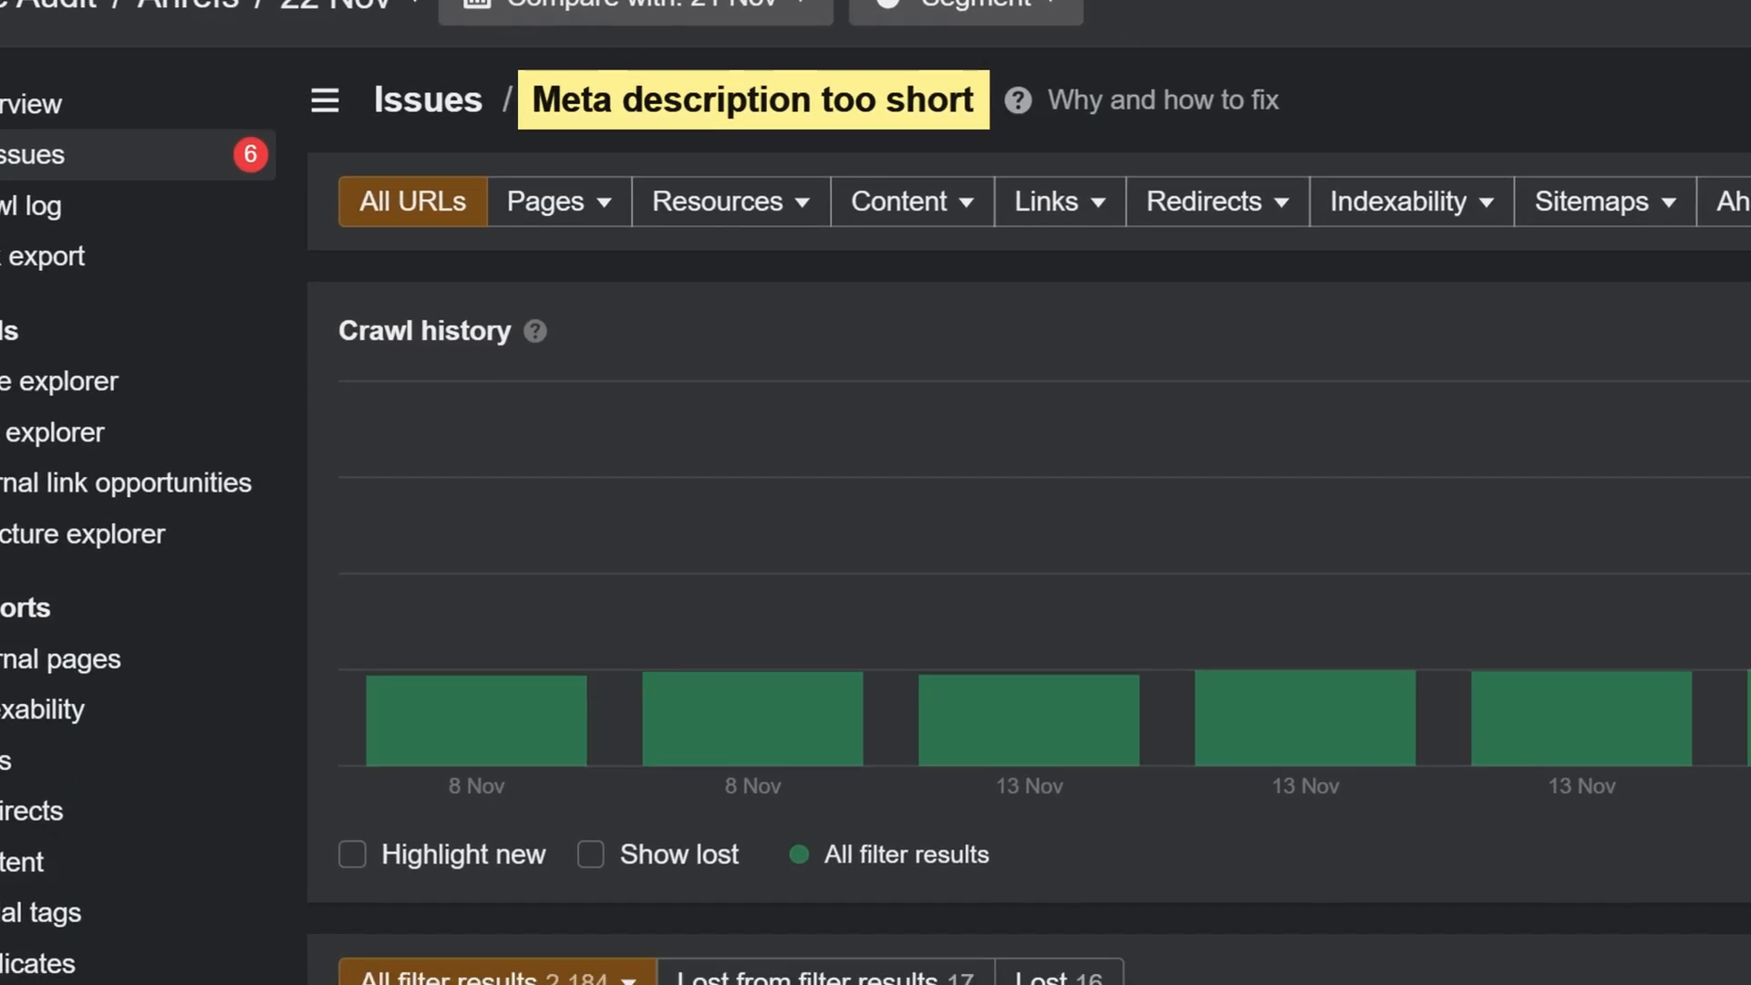
{"action": "scroll", "scroll_direction": "down", "scroll_amount": 3}
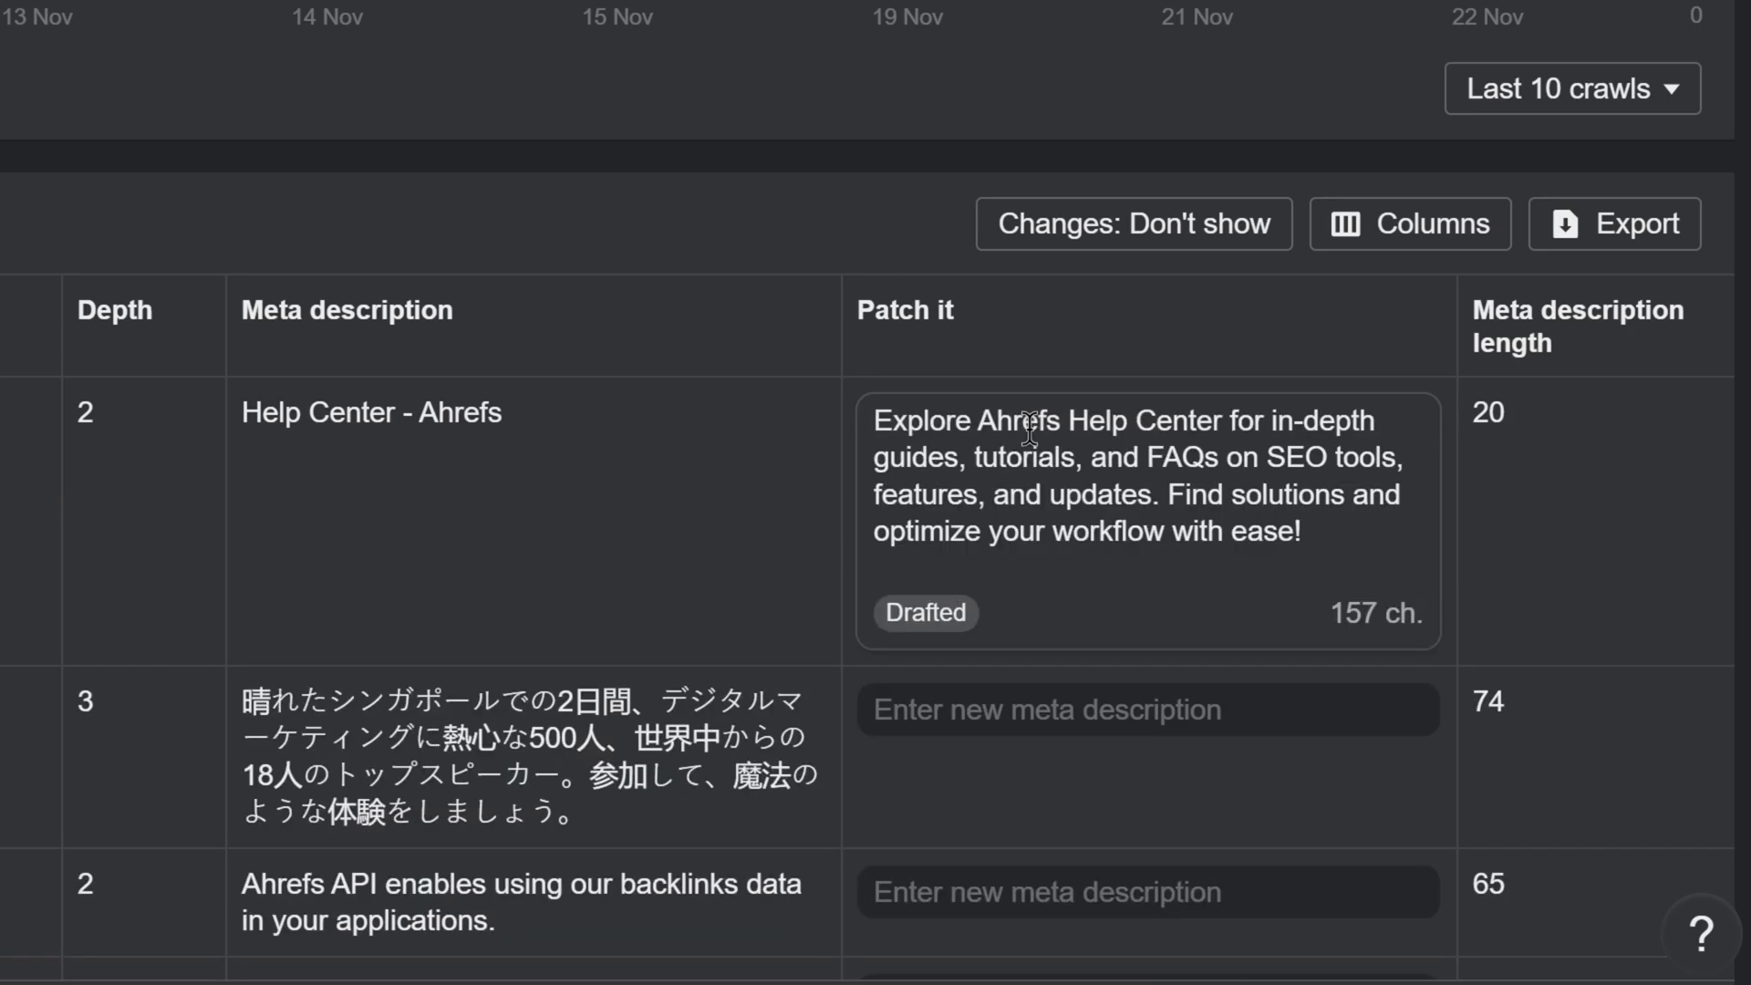
{"action": "mouse_move", "coordinate": [1182, 636]}
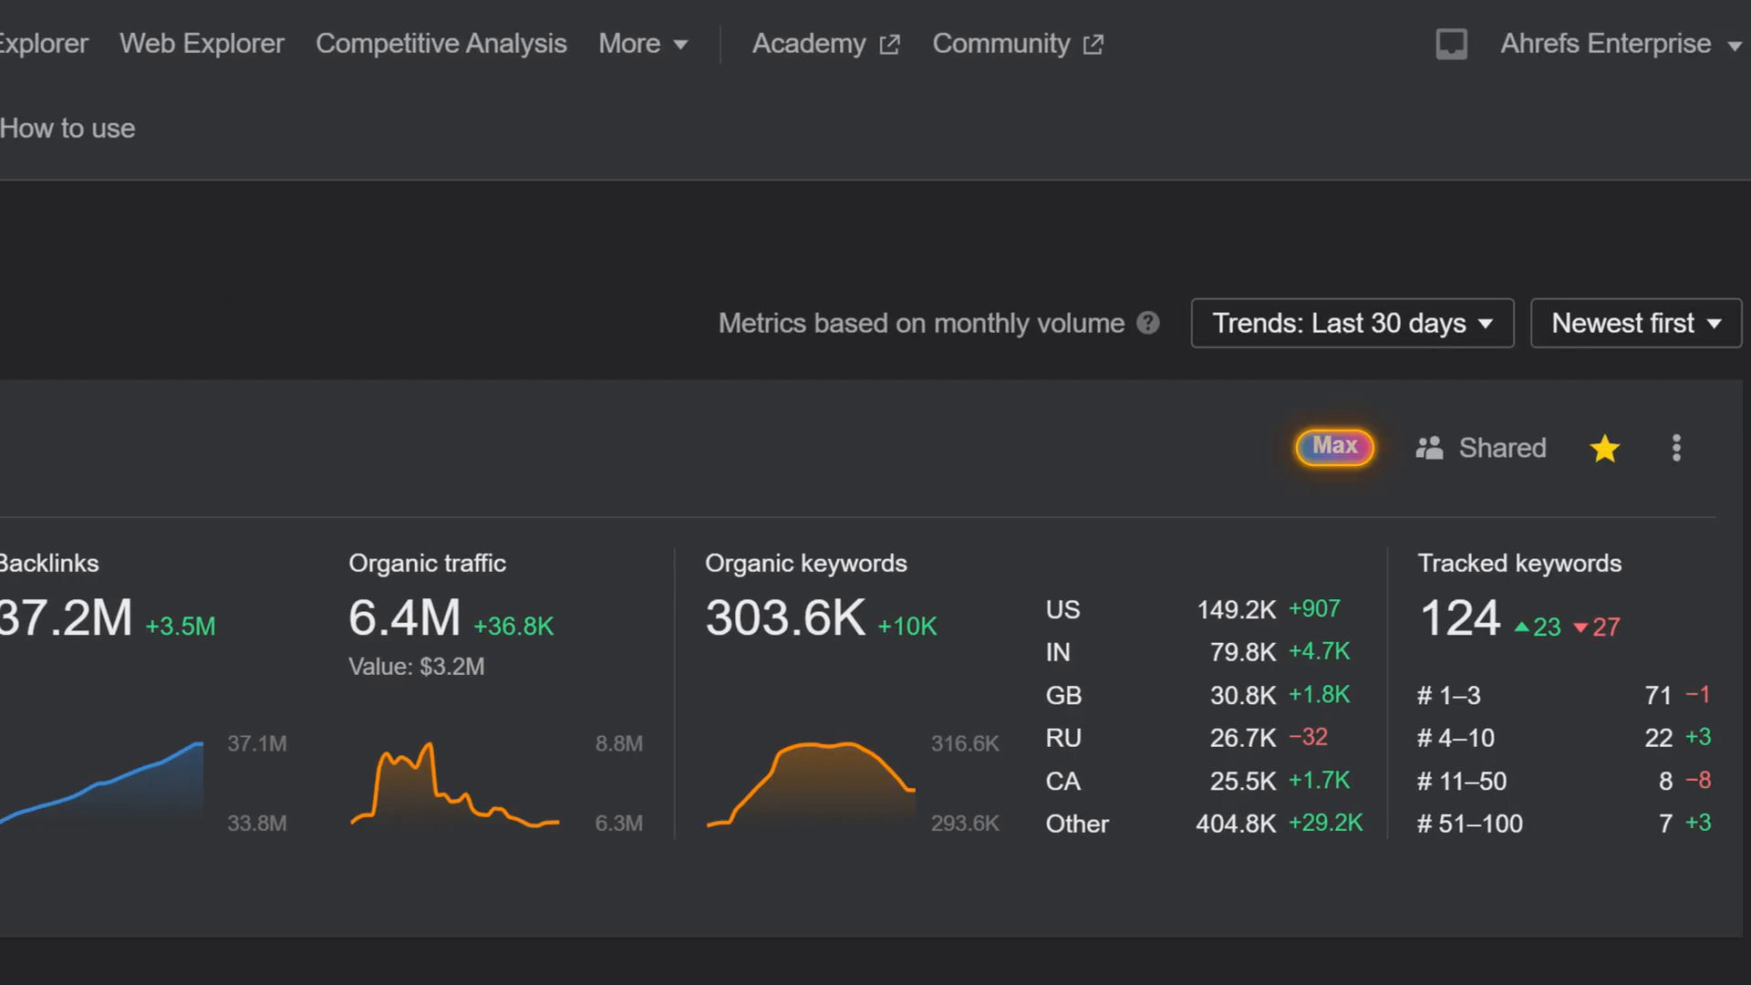
Step: Read the 'How Patches work in Site Audit' help article
{"action": "left_click", "coordinate": [68, 127]}
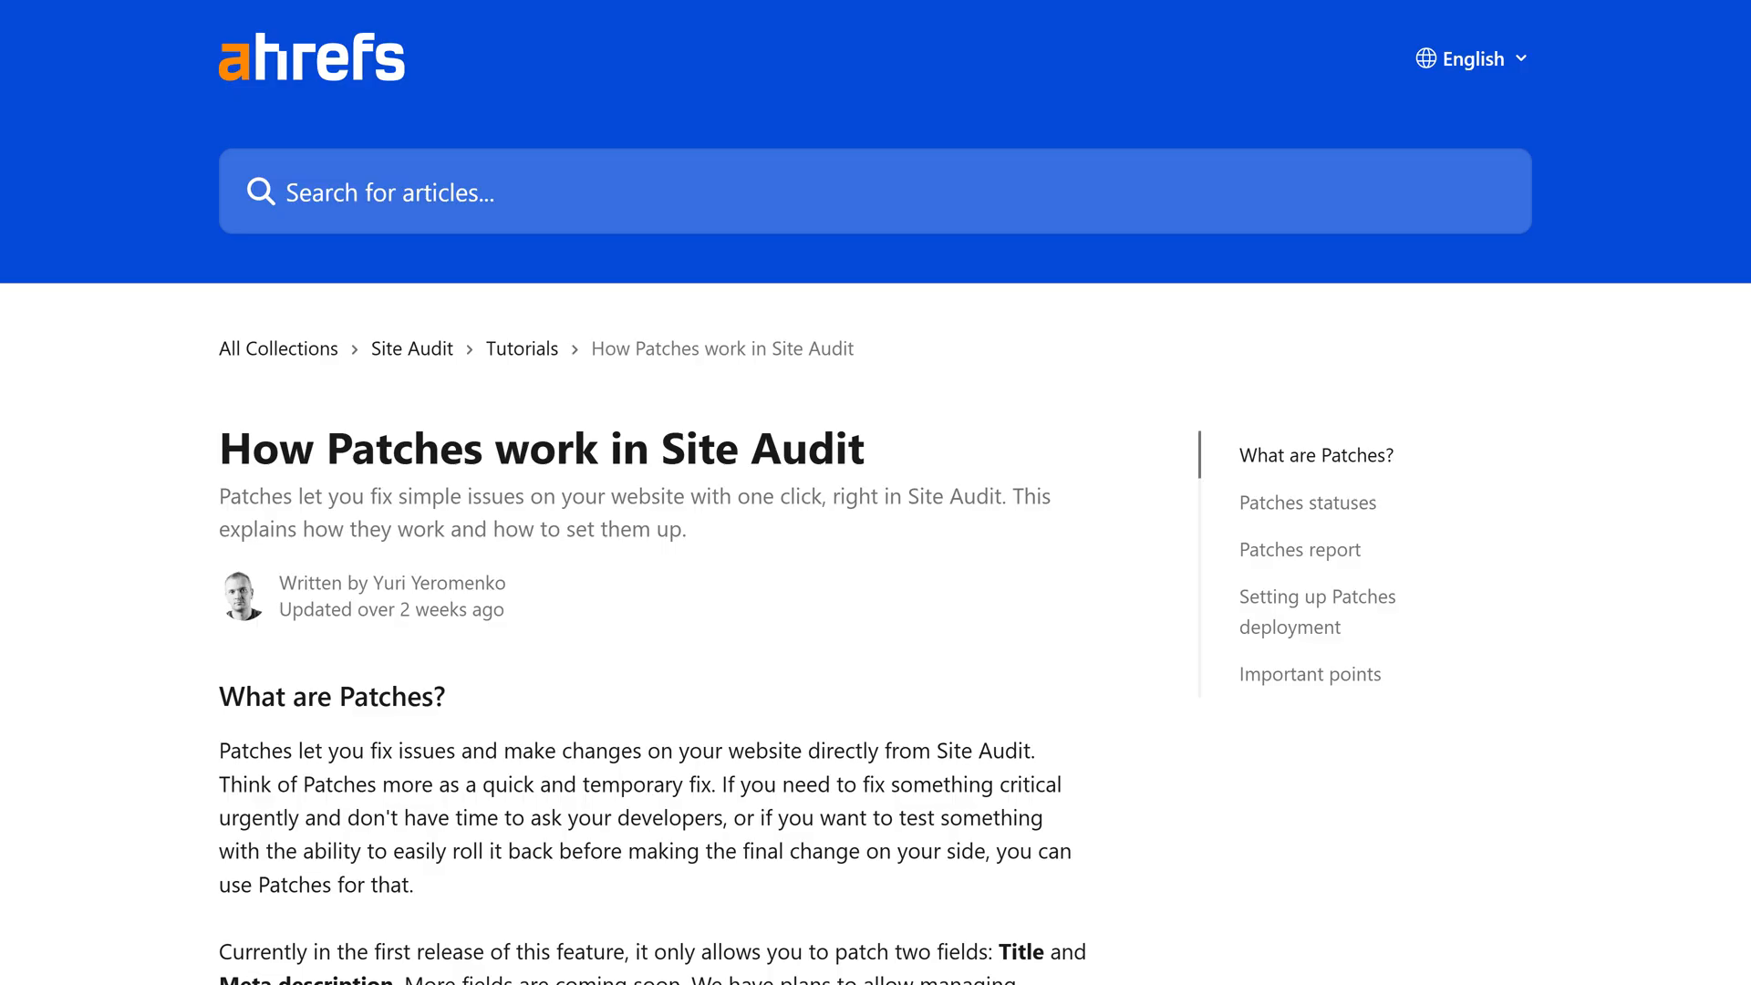
{"action": "scroll", "scroll_direction": "down", "scroll_amount": 3}
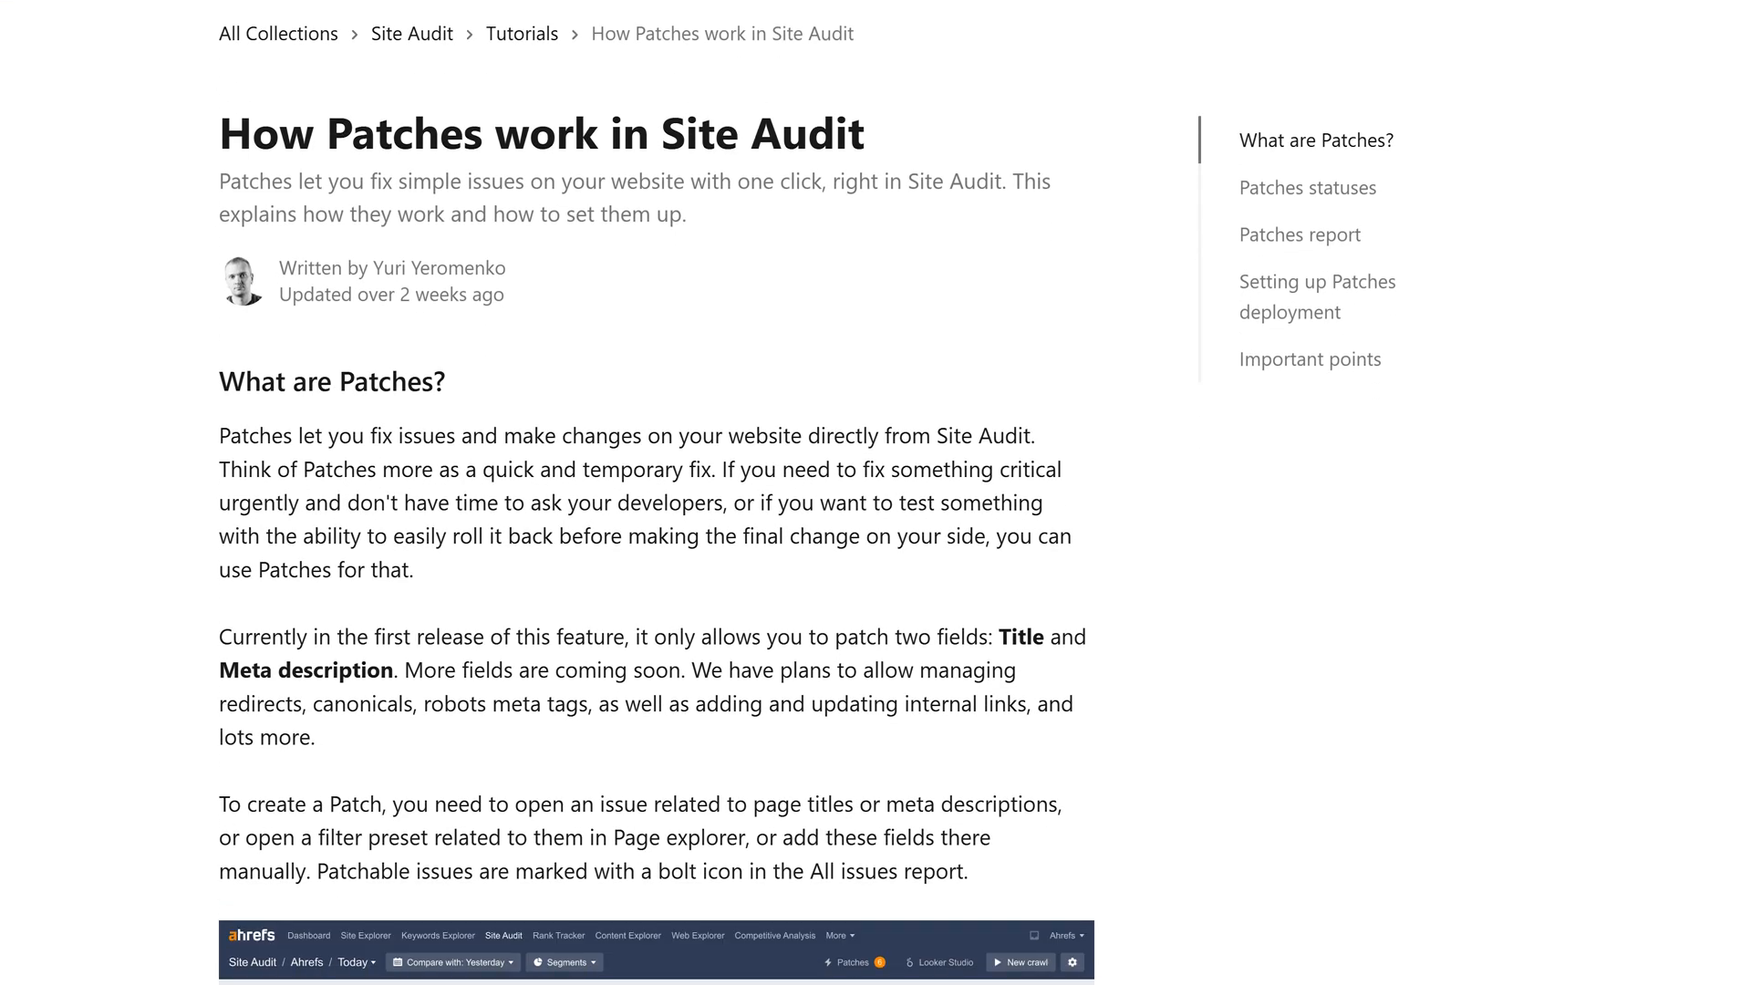
{"action": "scroll", "scroll_direction": "down", "scroll_amount": 3}
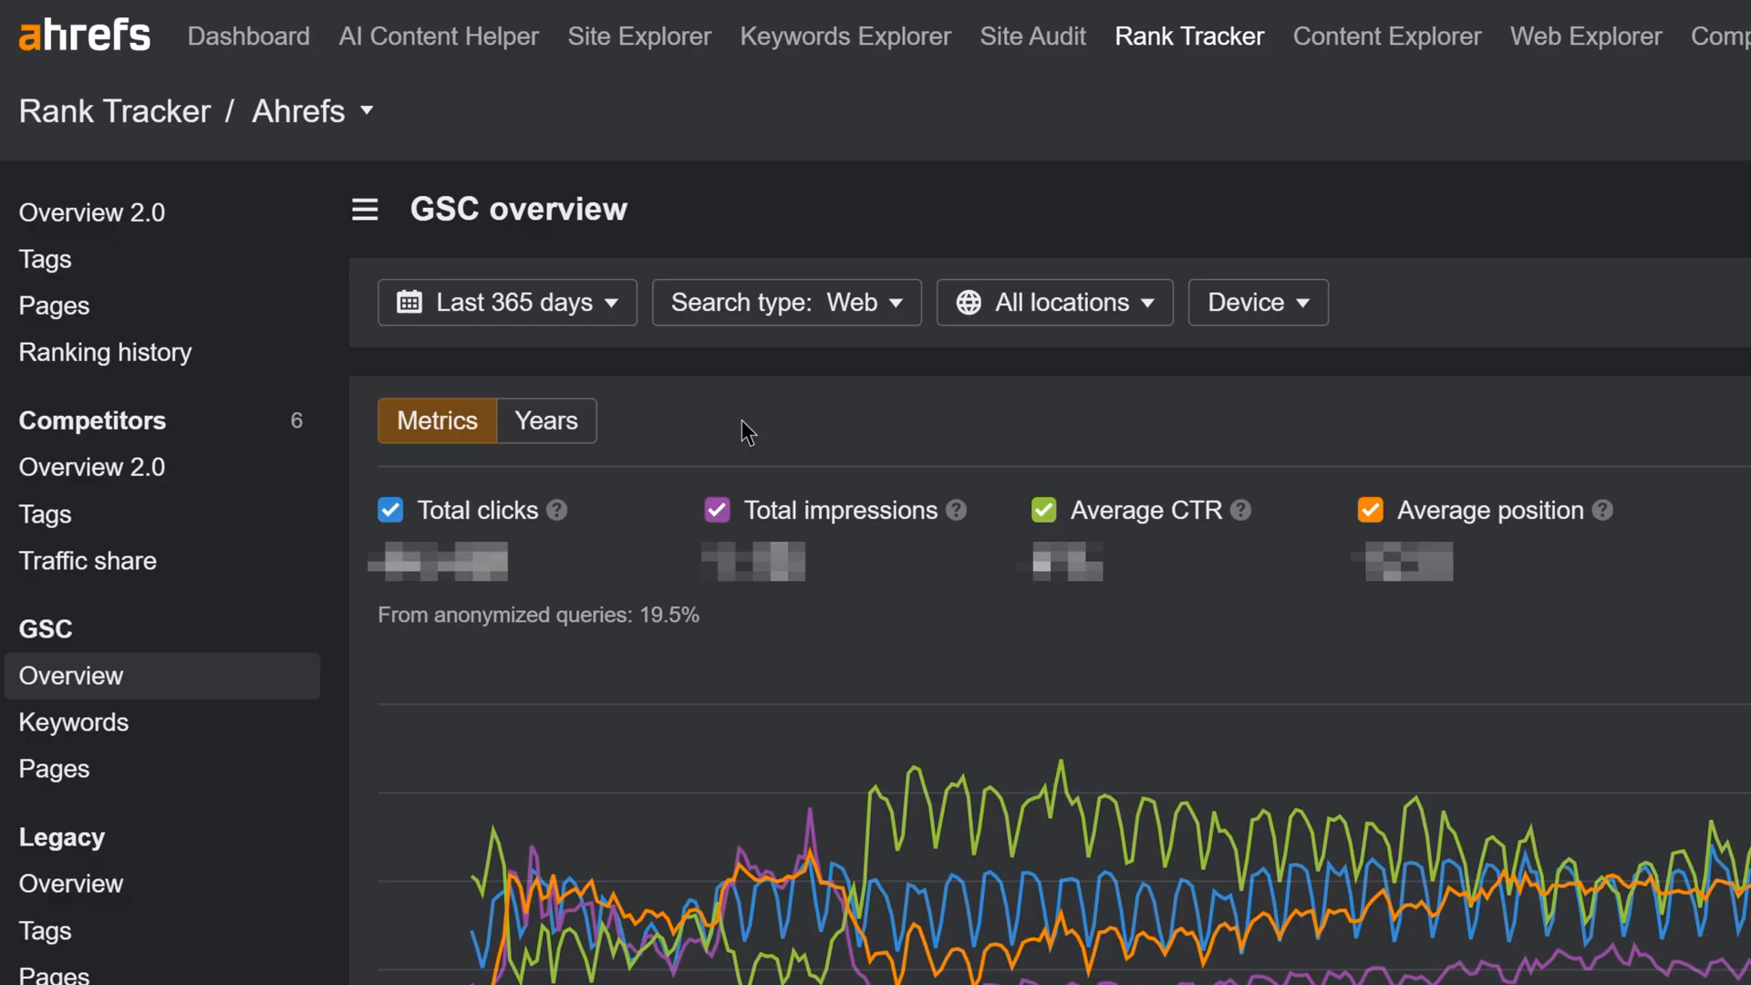
Step: Show the GSC Overview metrics chart for the last 365 days
{"action": "left_click", "coordinate": [545, 422]}
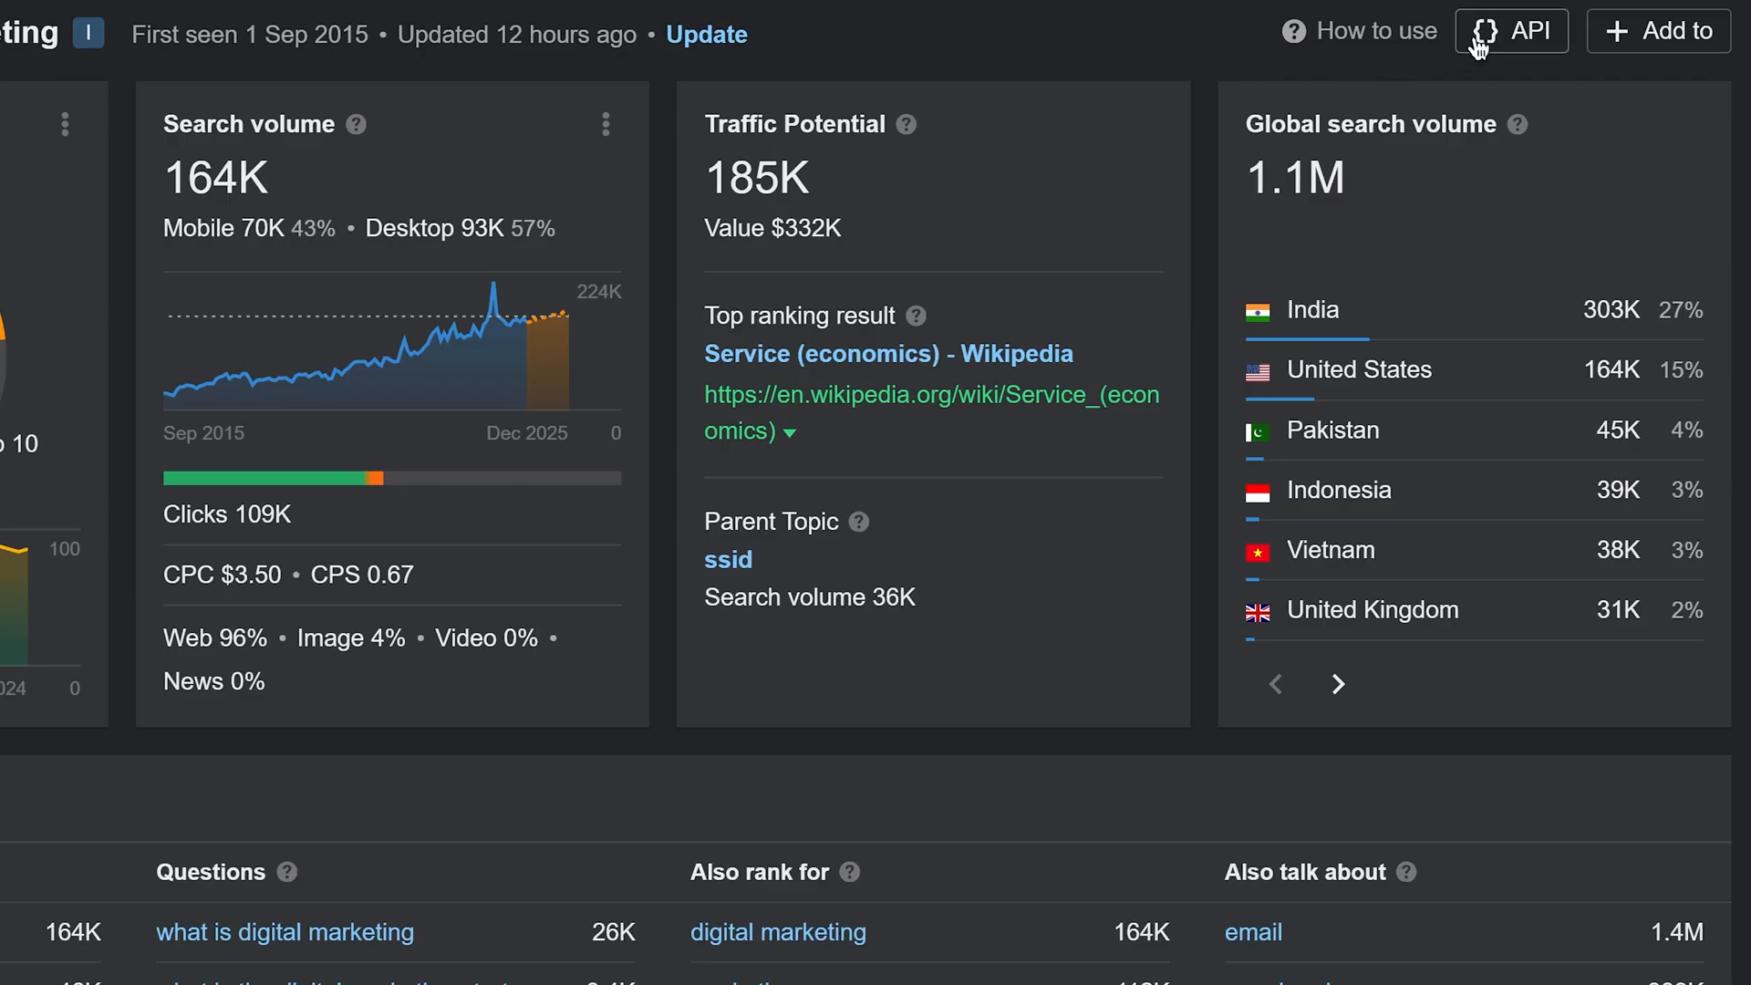
Step: Bring up the 'Pull this report with API v3' request for the keyword overview
{"action": "left_click", "coordinate": [1510, 31]}
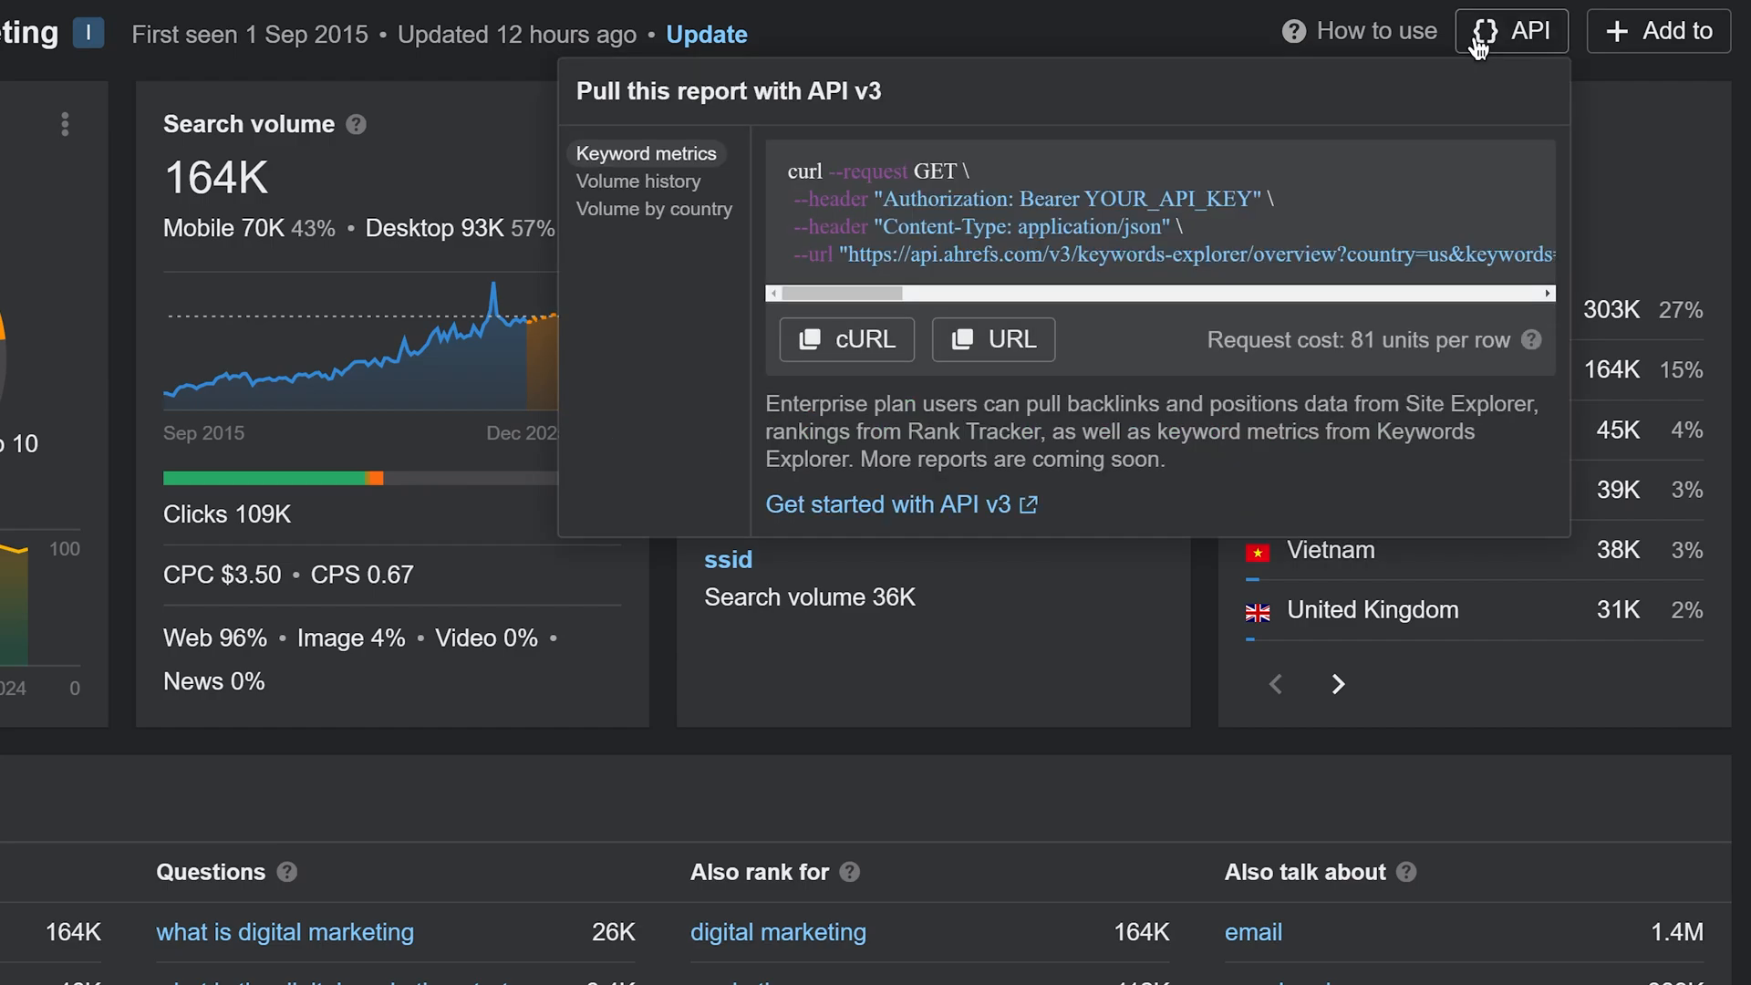
{"action": "left_click", "coordinate": [882, 503]}
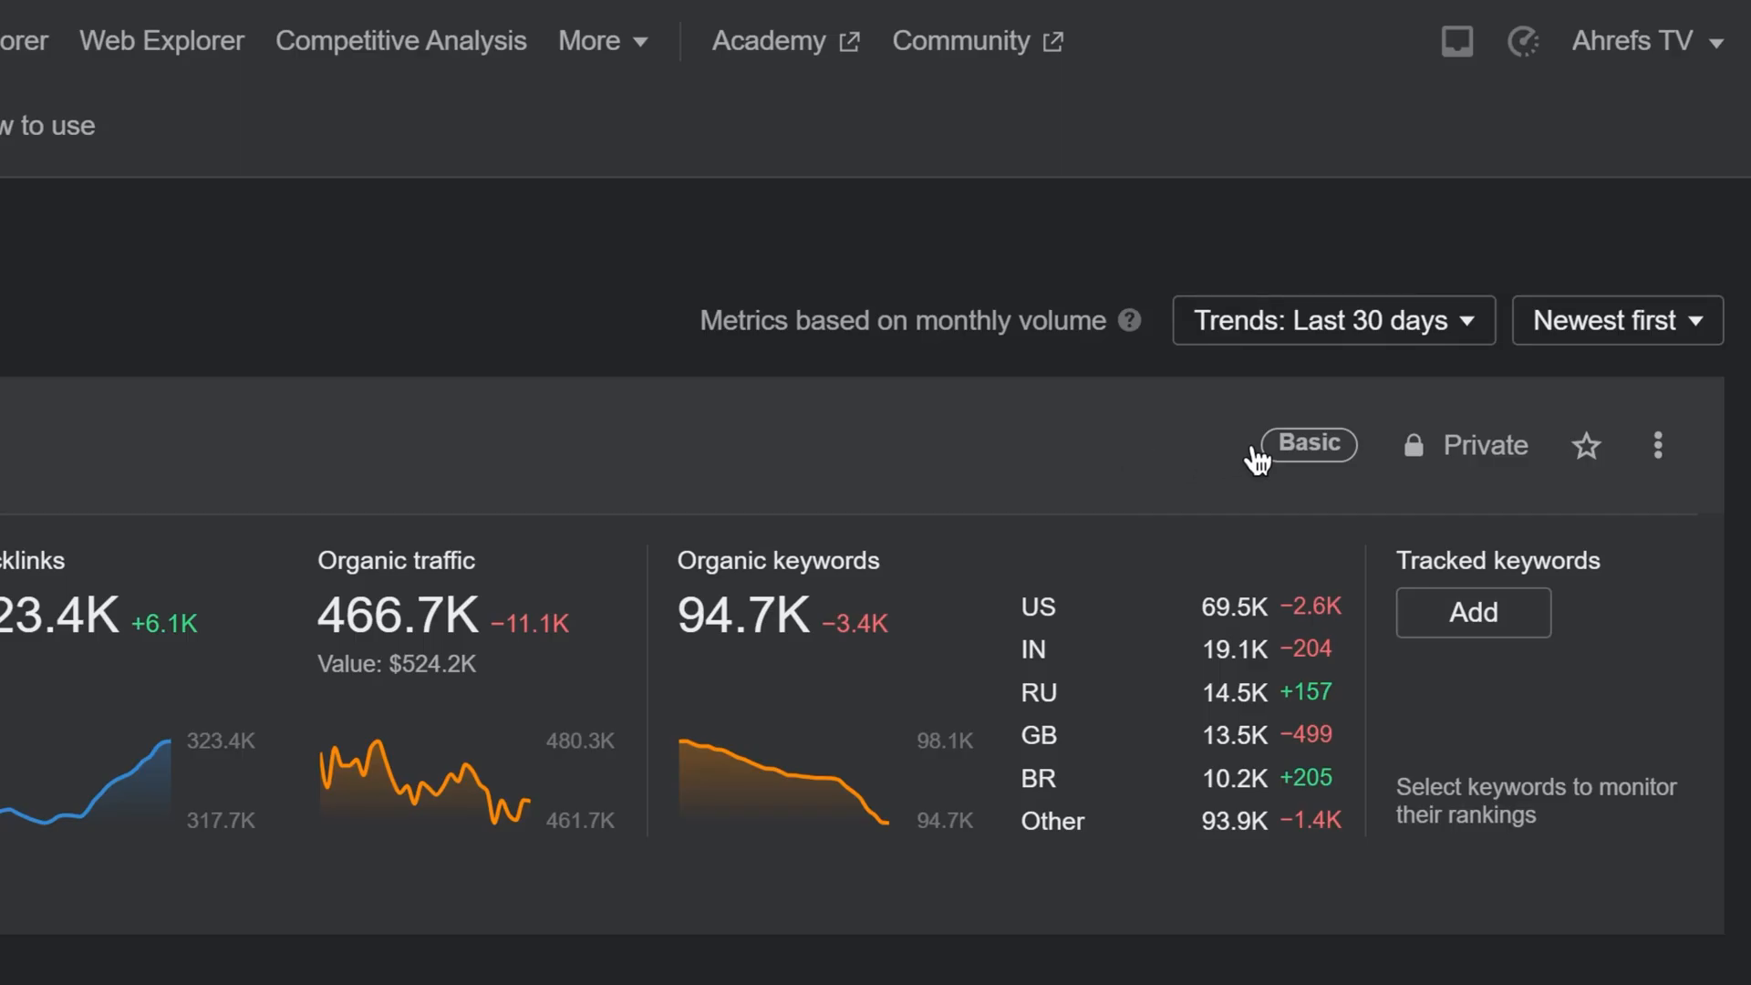
Step: Compare Basic, Pro and Max boost plans, then read the 'What are Project Boost add-ons?' article
{"action": "left_click", "coordinate": [1309, 443]}
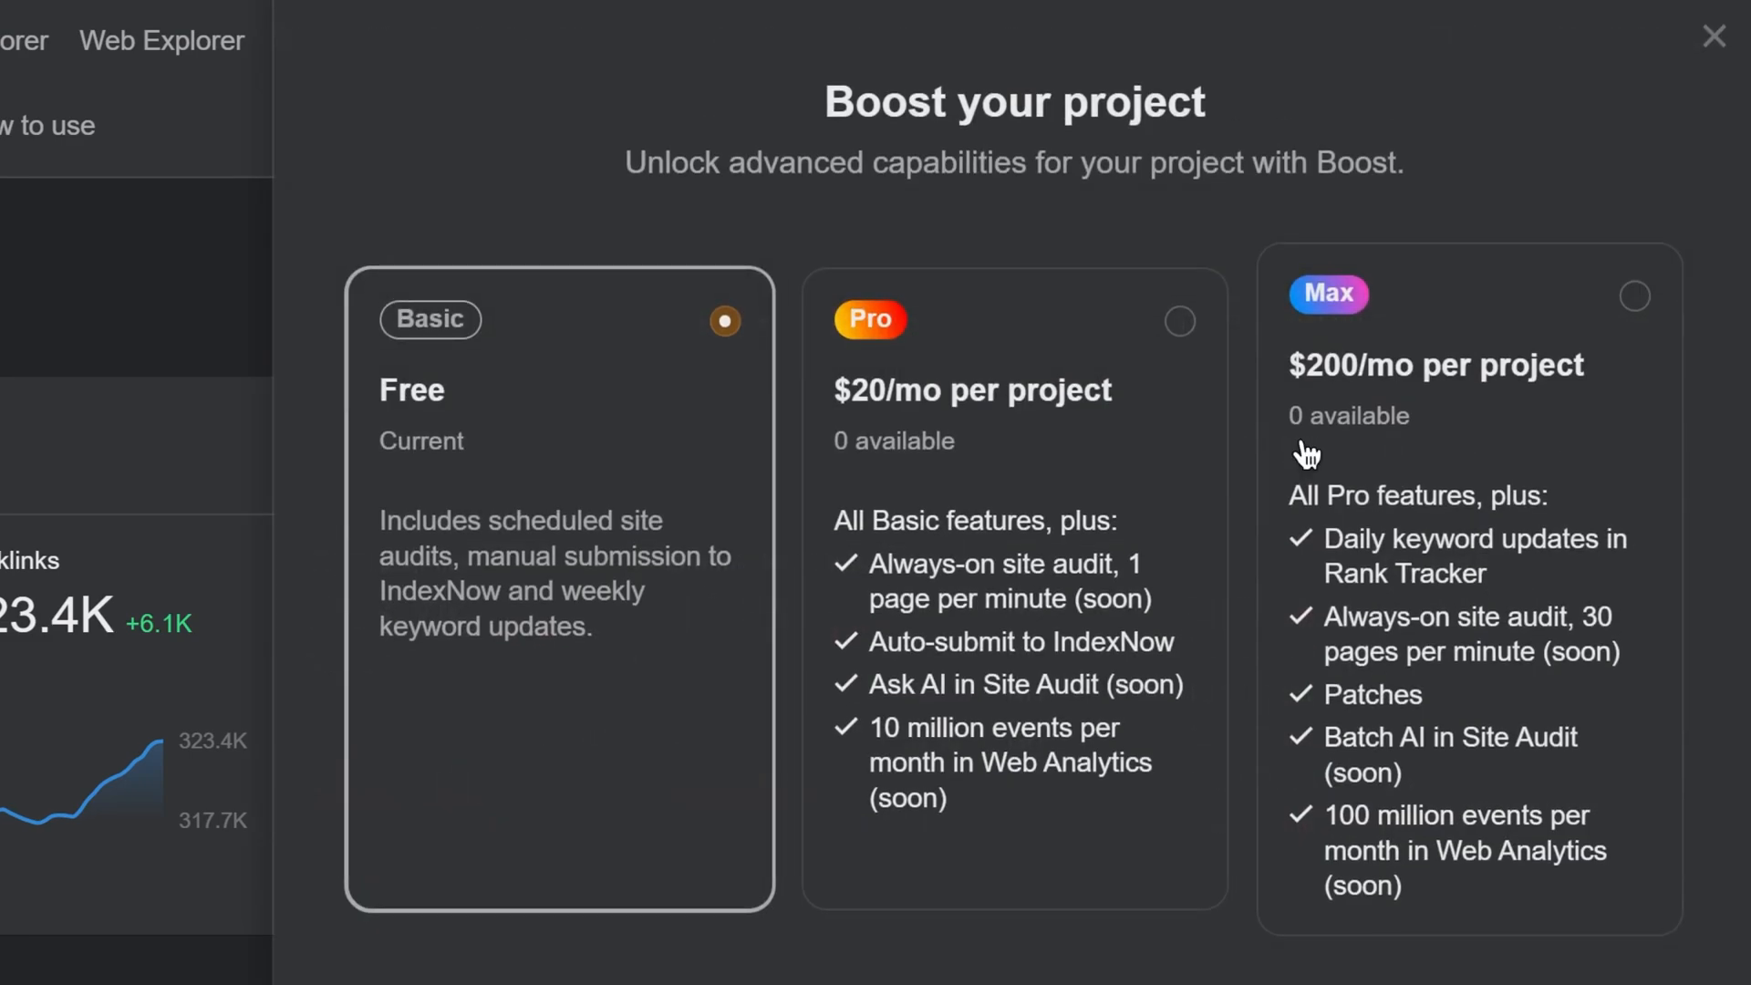
{"action": "double_click", "coordinate": [1009, 642]}
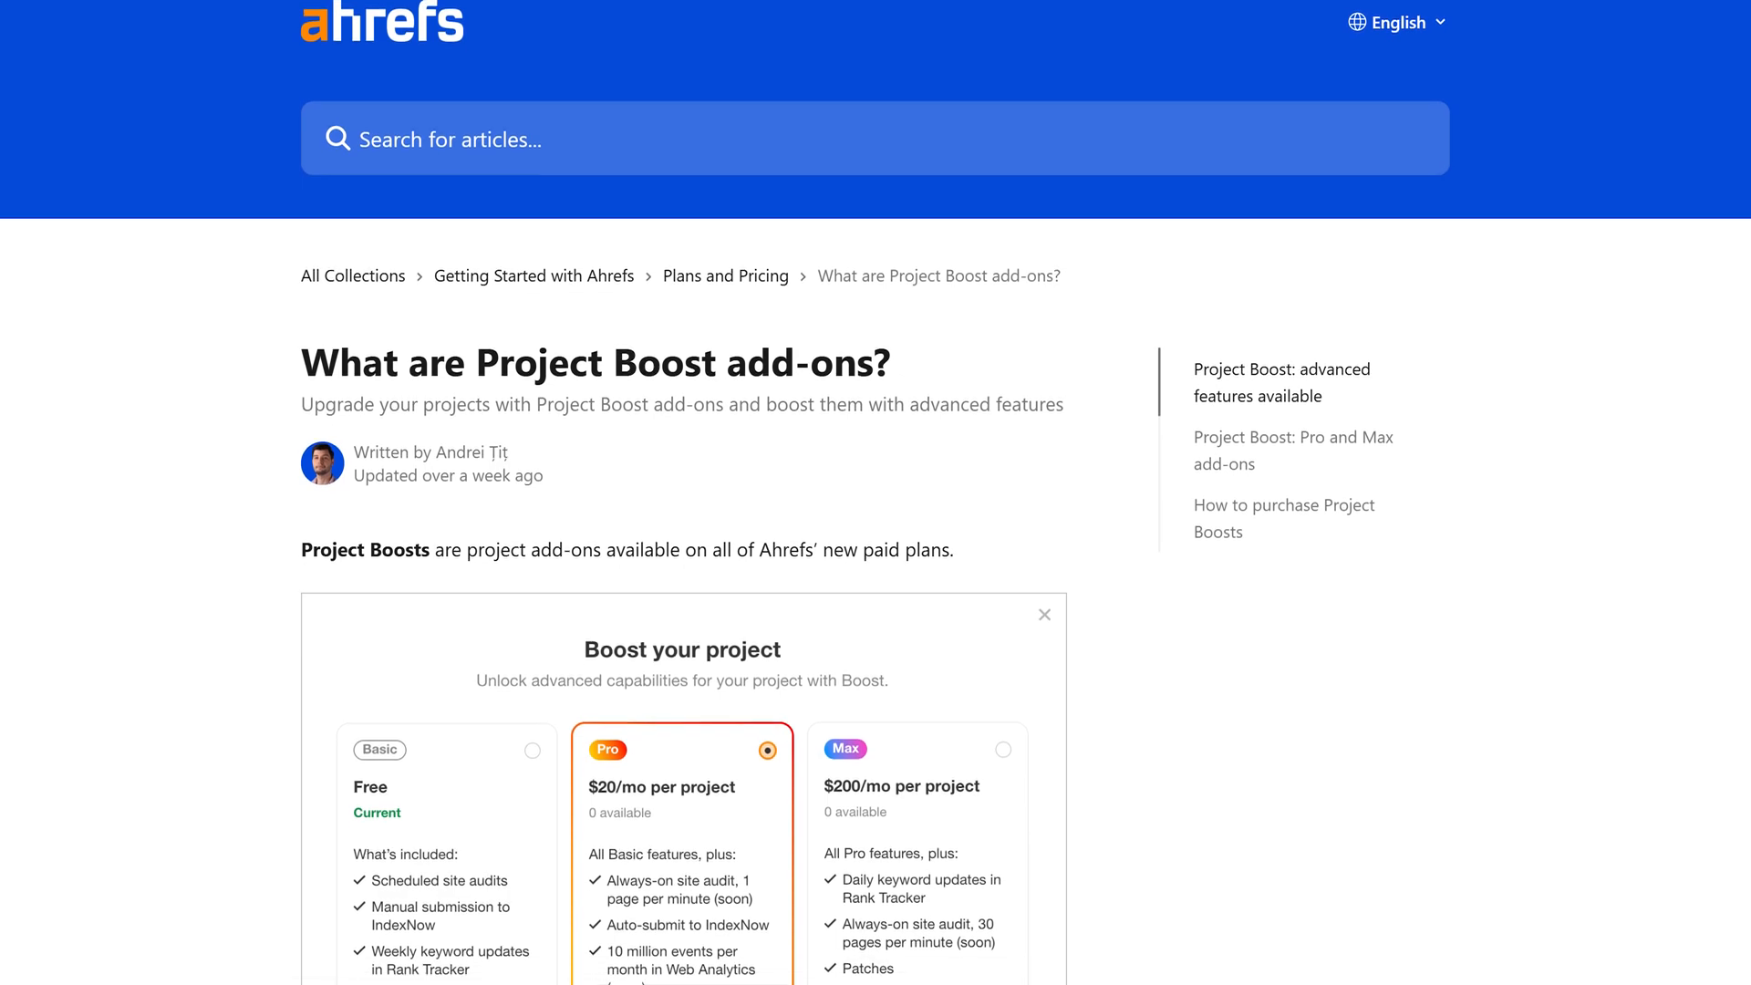
{"action": "scroll", "scroll_direction": "down", "scroll_amount": 3}
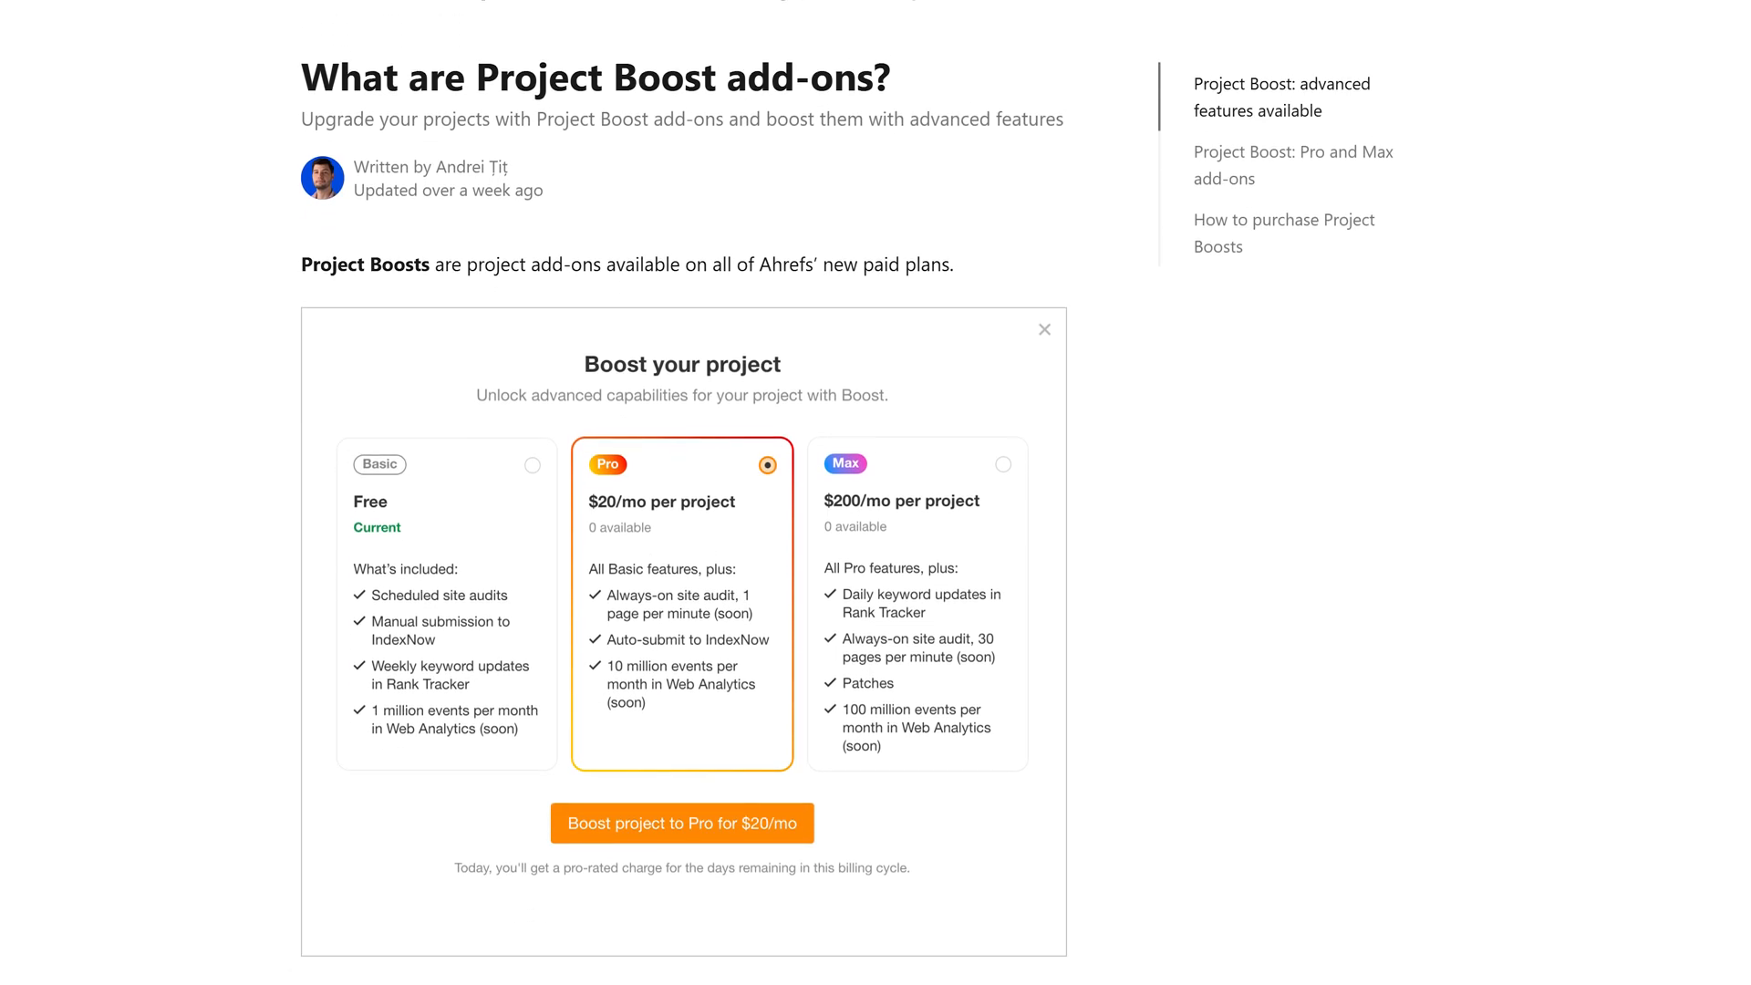